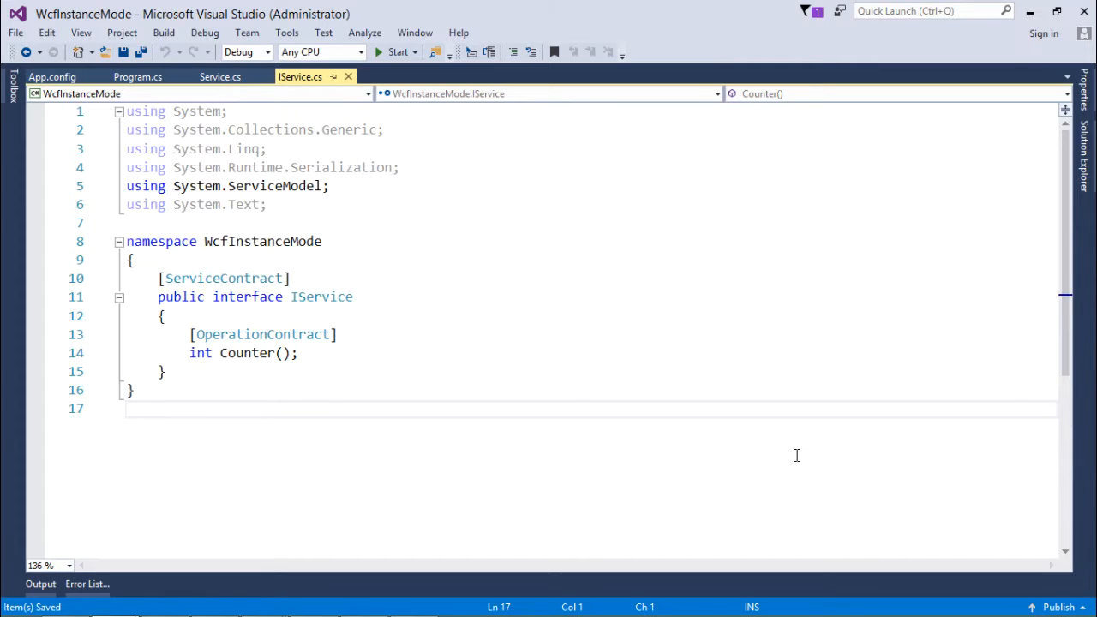
Review the IService interface and its OperationContract attribute in the service code.
left_click(334, 334)
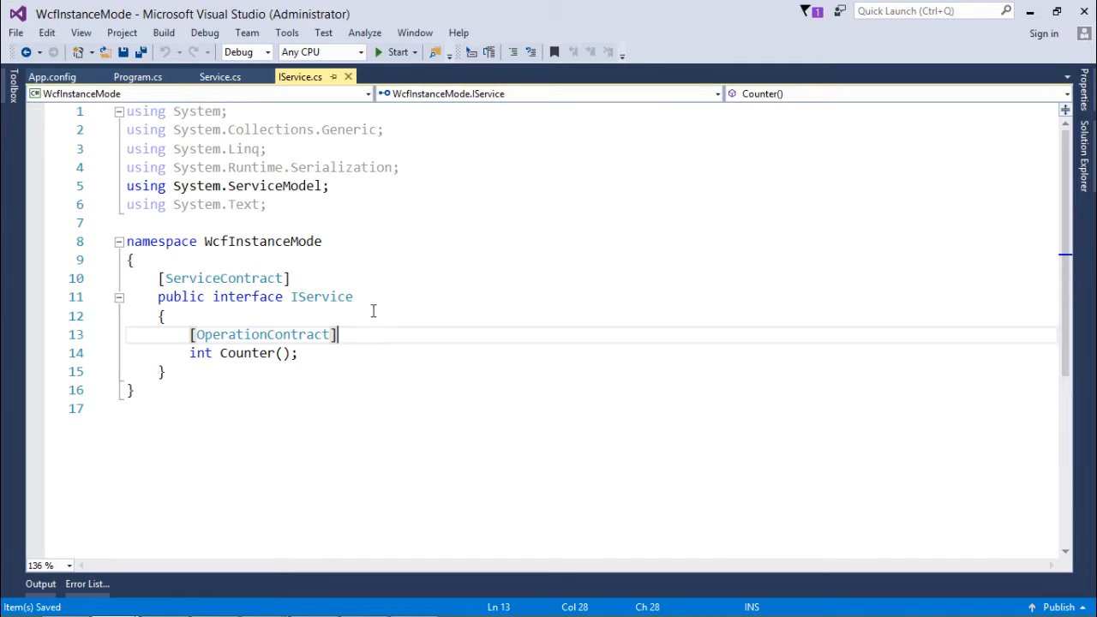
double_click(320, 297)
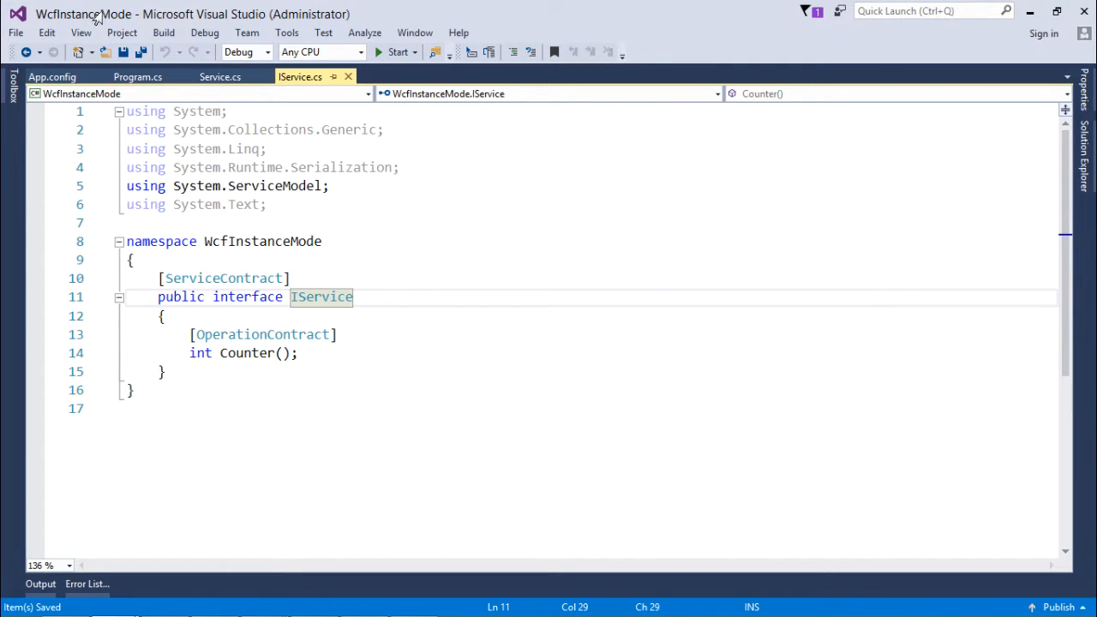
left_click(399, 333)
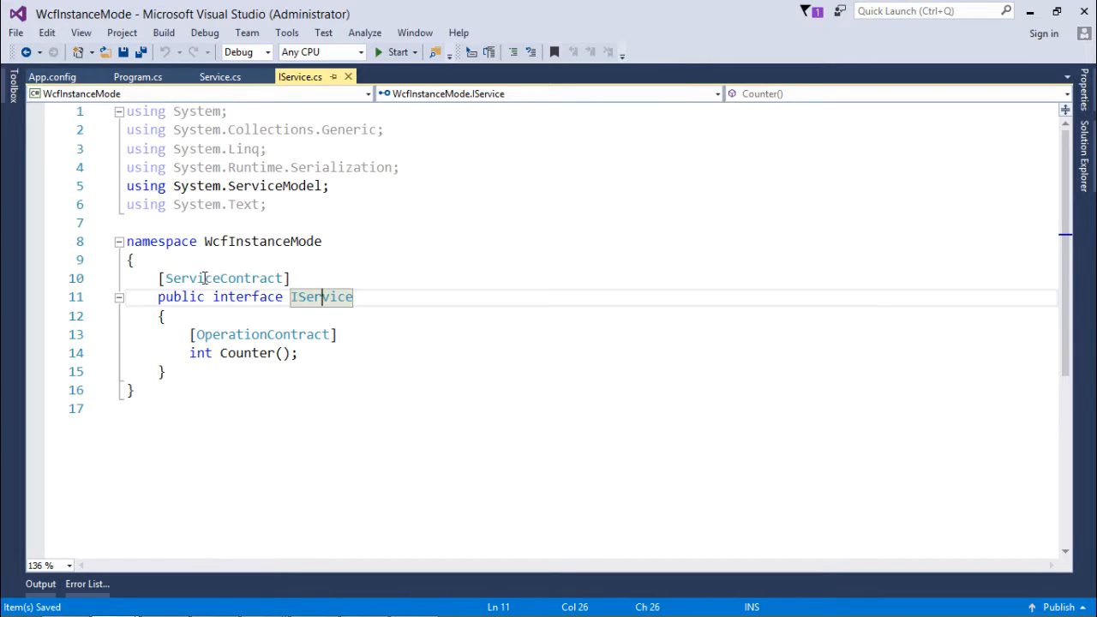
left_click(233, 277)
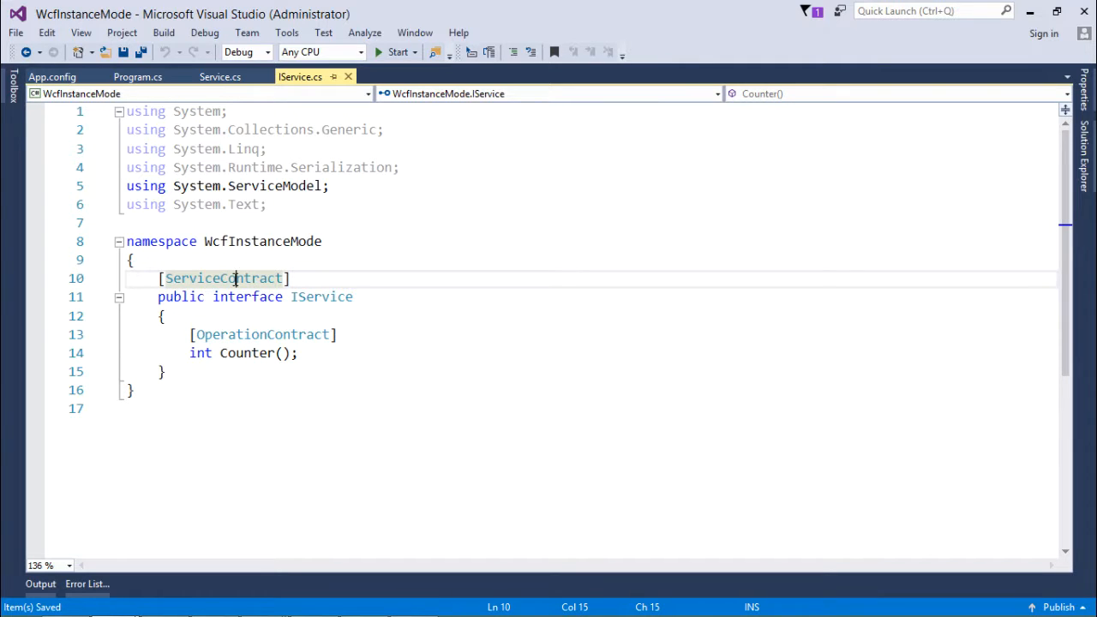
left_click(331, 297)
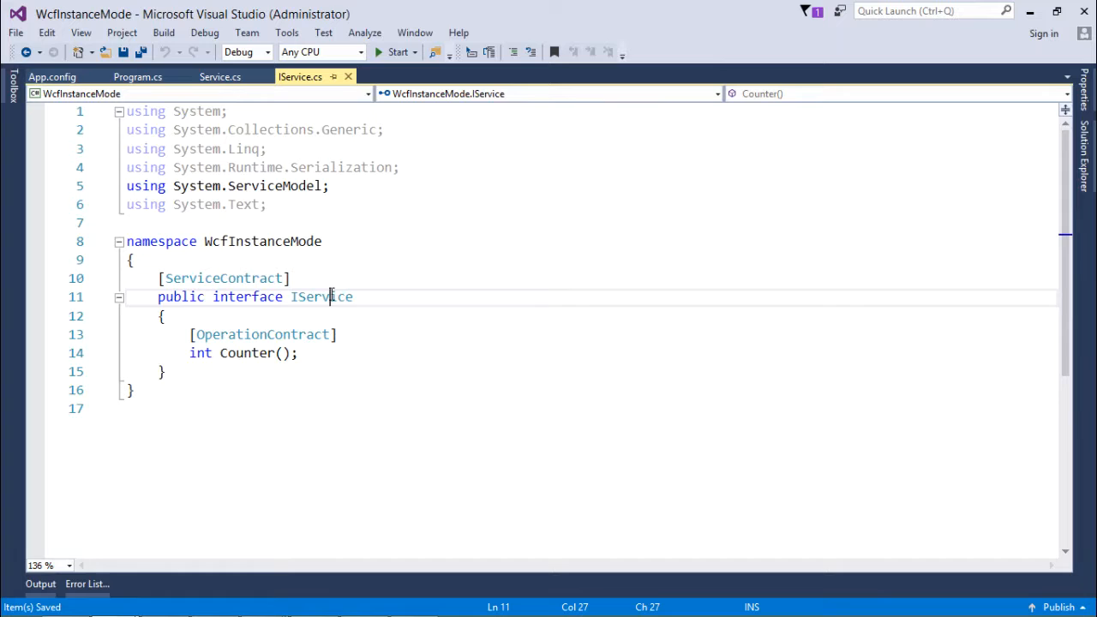
double_click(262, 334)
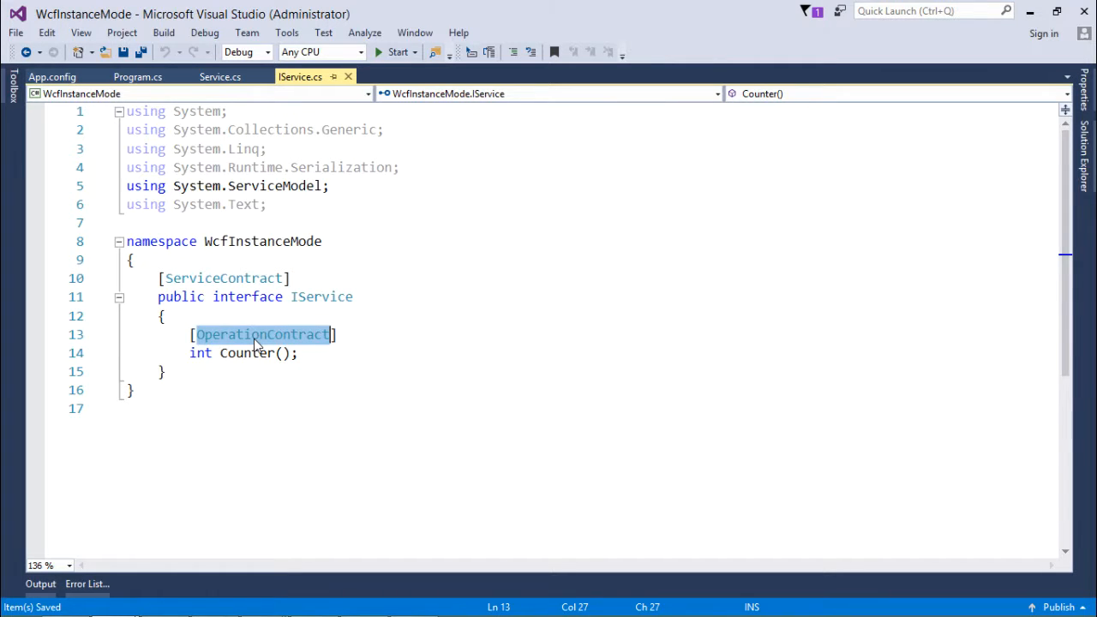
left_click(247, 353)
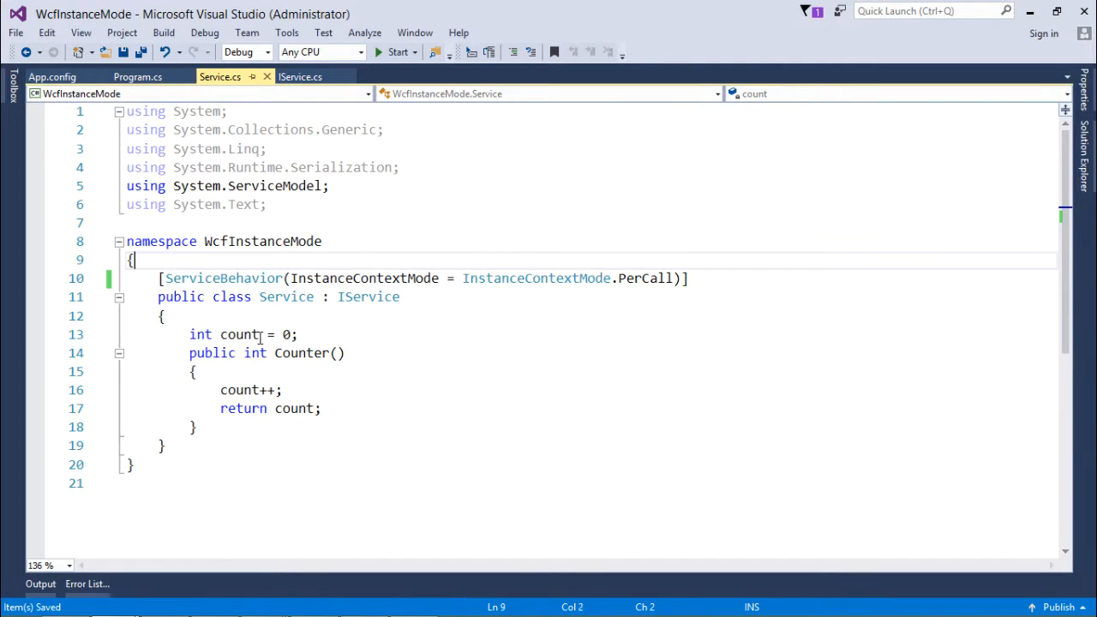
Review the Counter method declaration in the service contract.
left_click(264, 334)
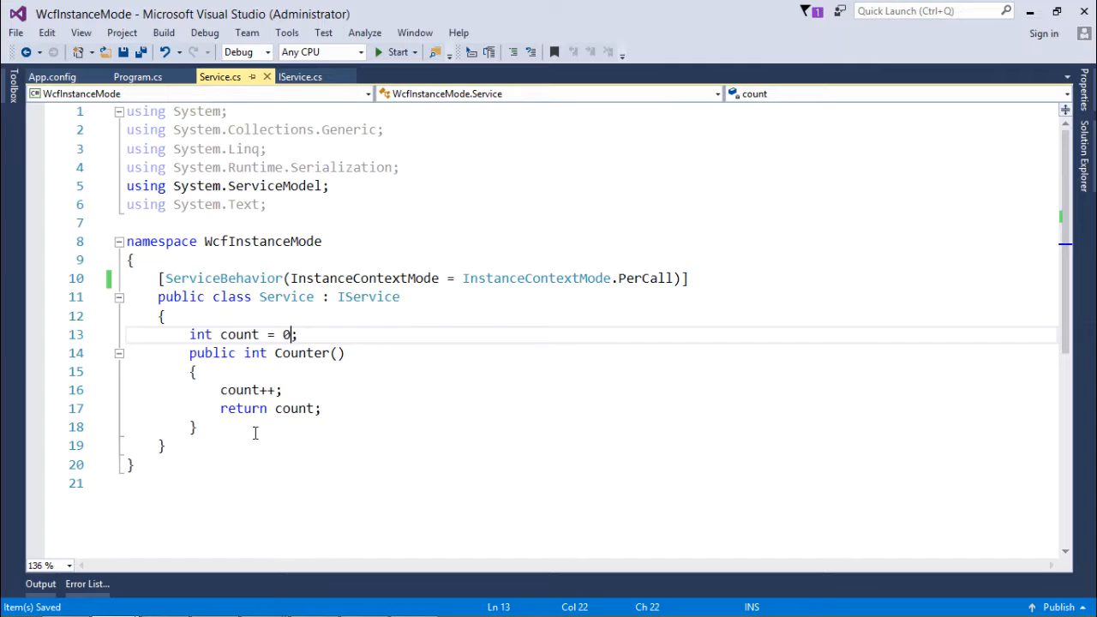
left_click(290, 407)
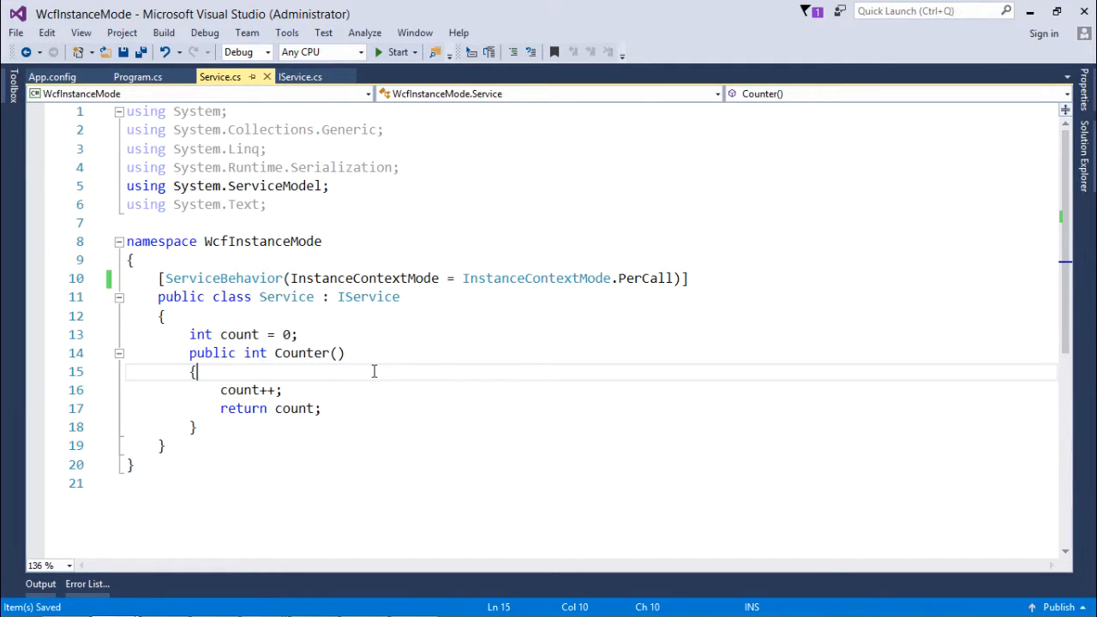
left_click(298, 353)
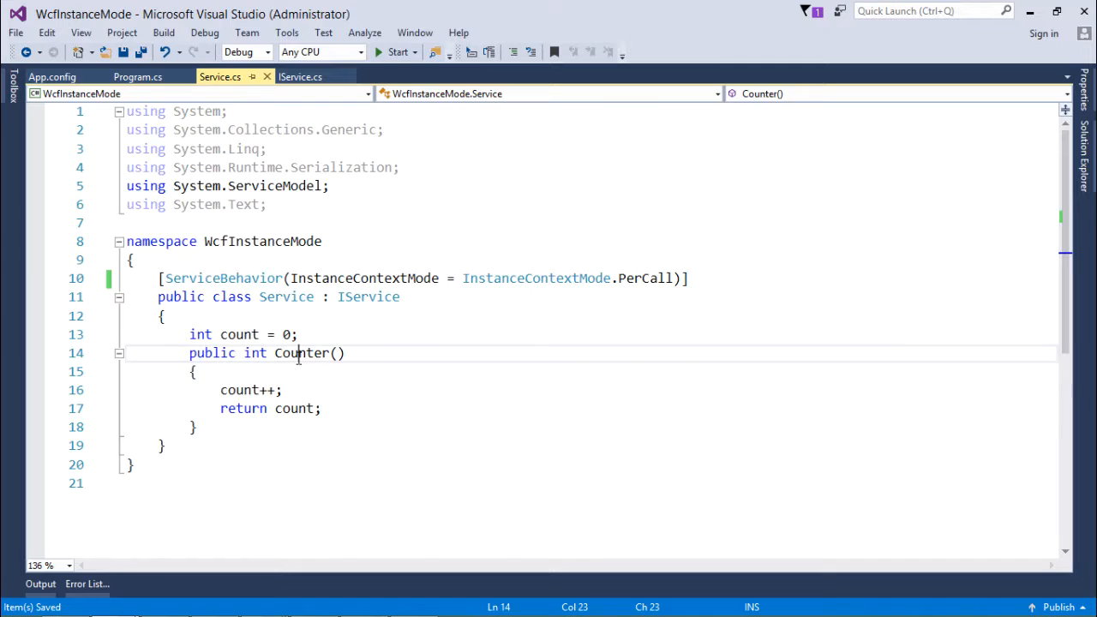
double_click(301, 353)
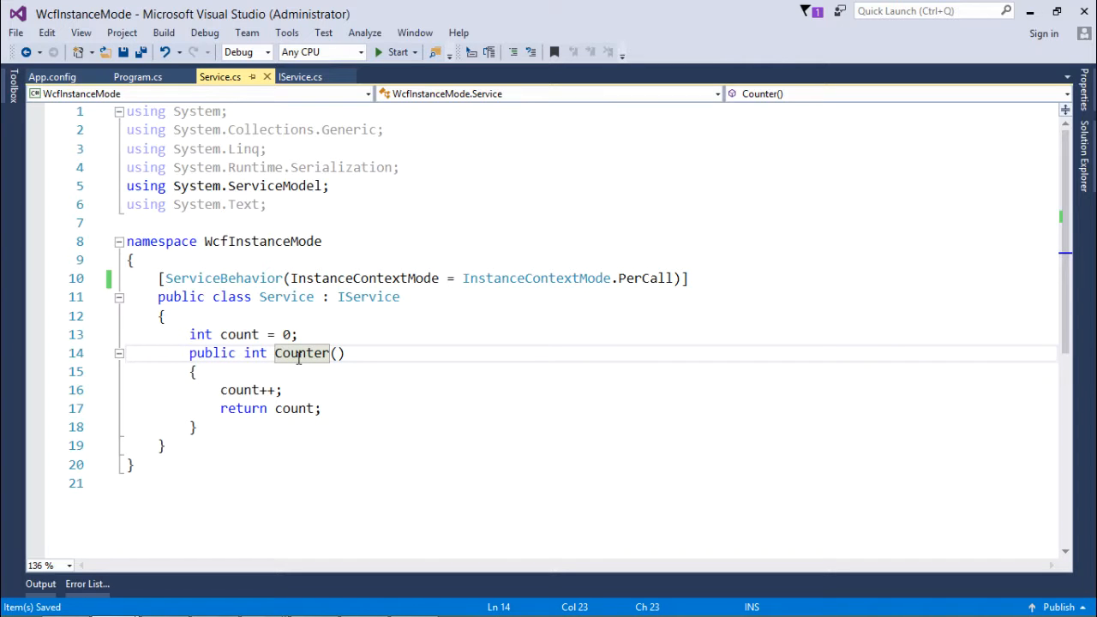
left_click(237, 278)
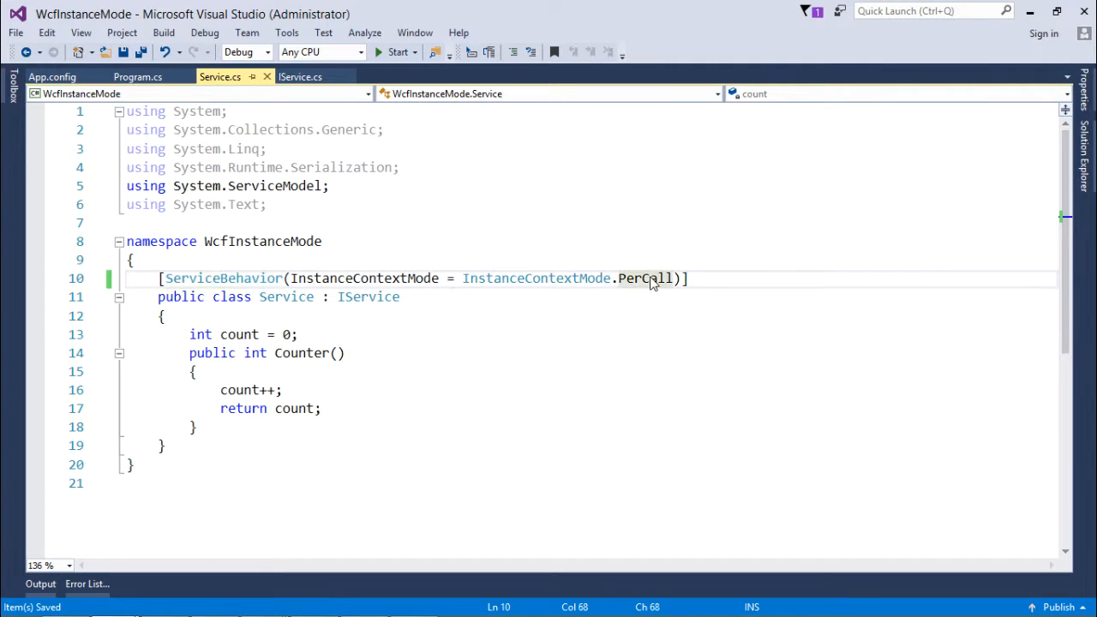
mouse_move(402, 278)
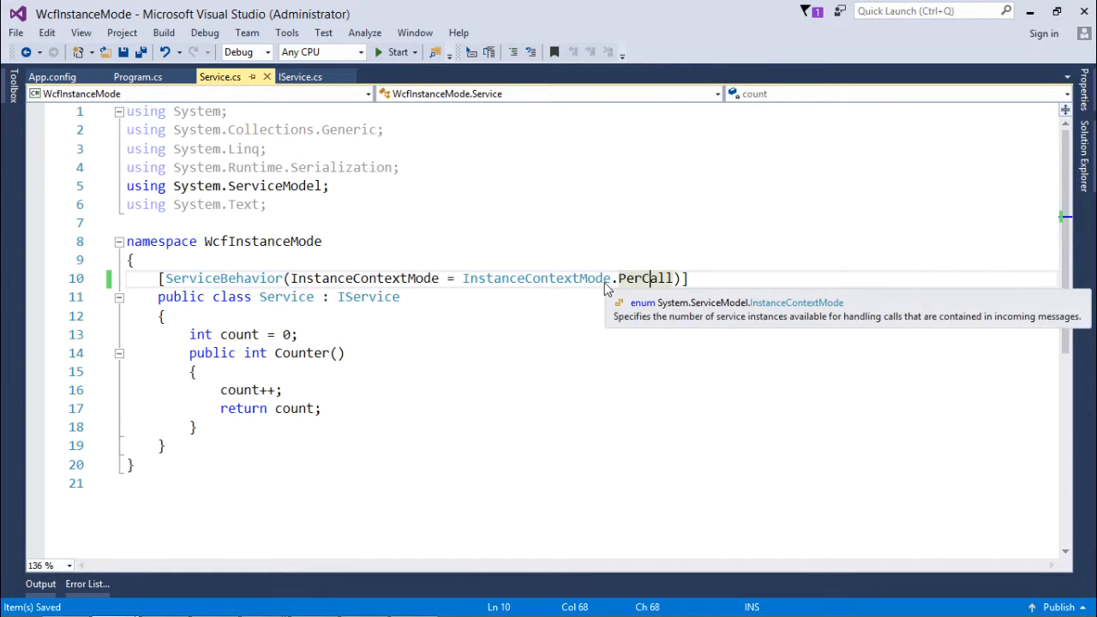
mouse_move(574, 285)
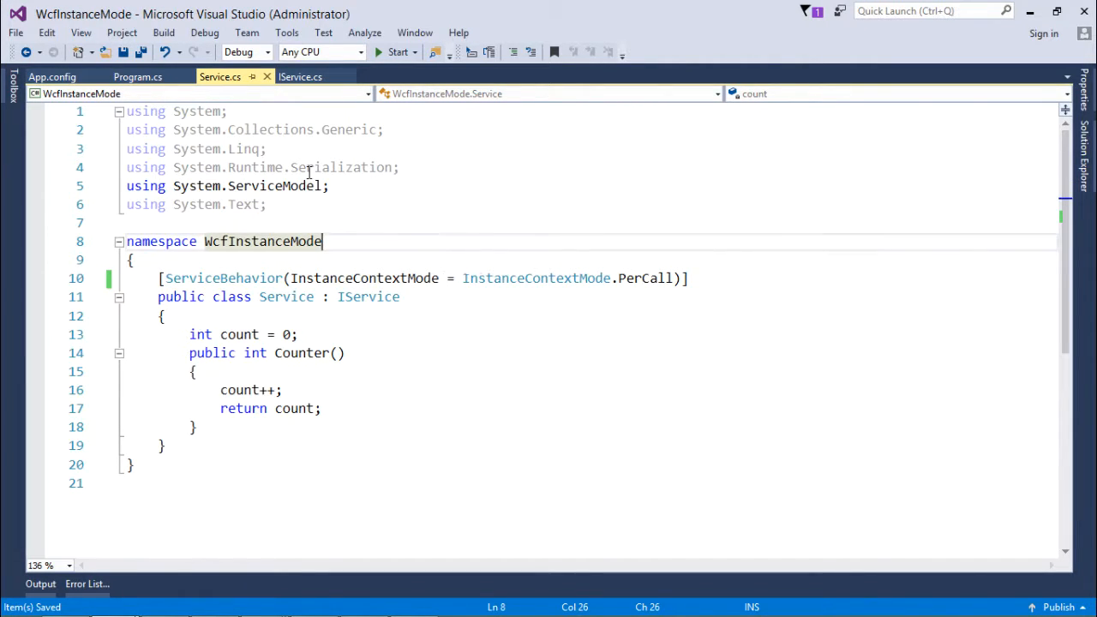
left_click(163, 33)
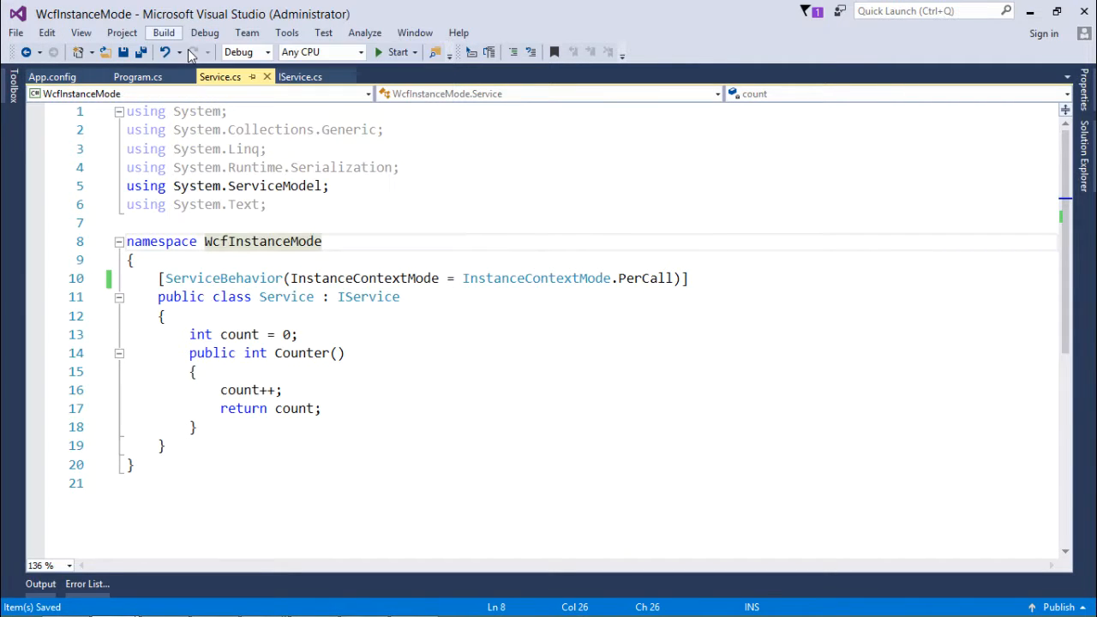
left_click(163, 32)
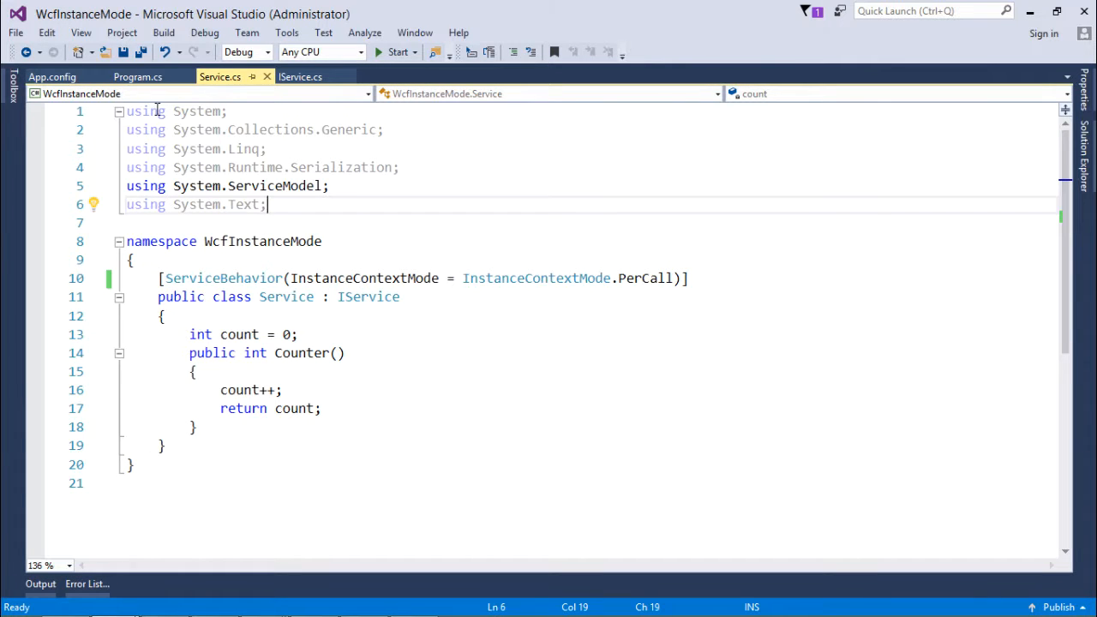
Review the host's Program.cs Main code and its App.config service configuration.
left_click(137, 75)
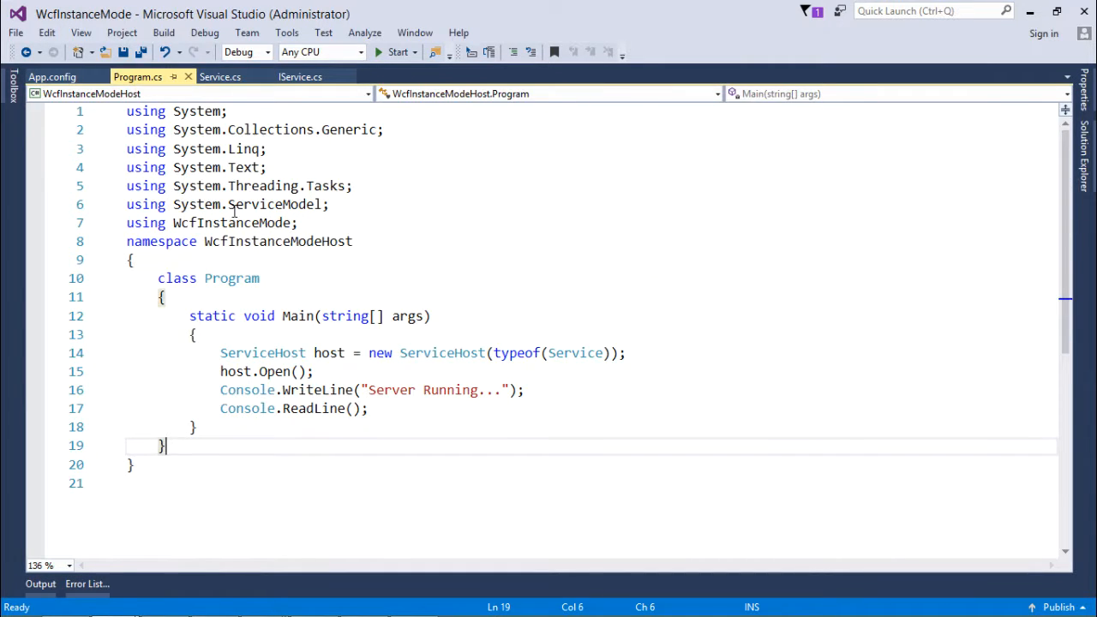
left_click(52, 75)
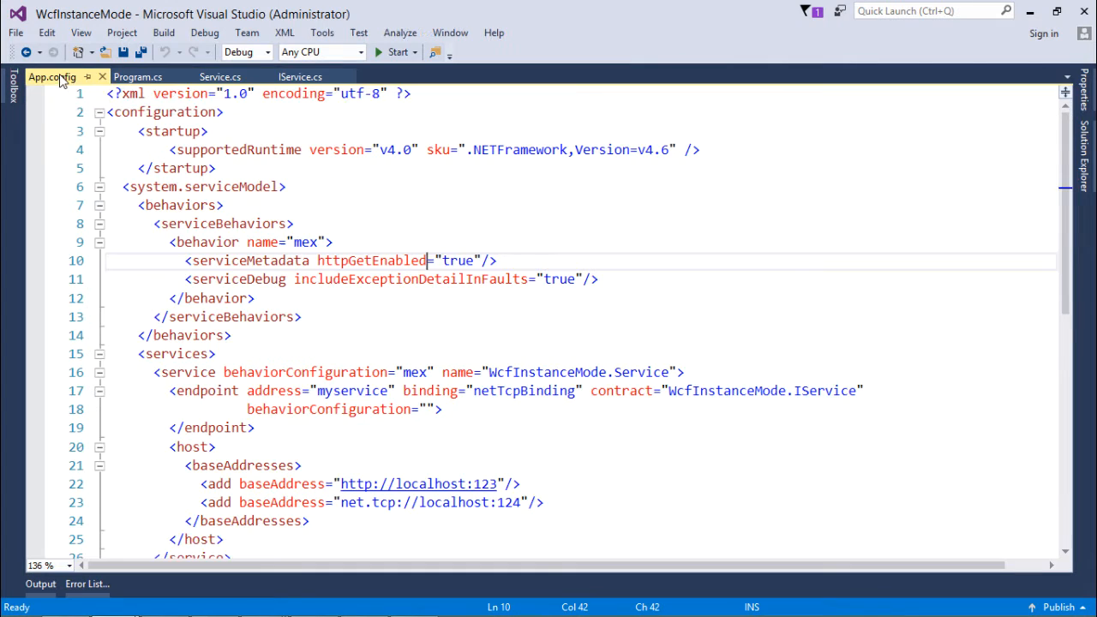
left_click(253, 298)
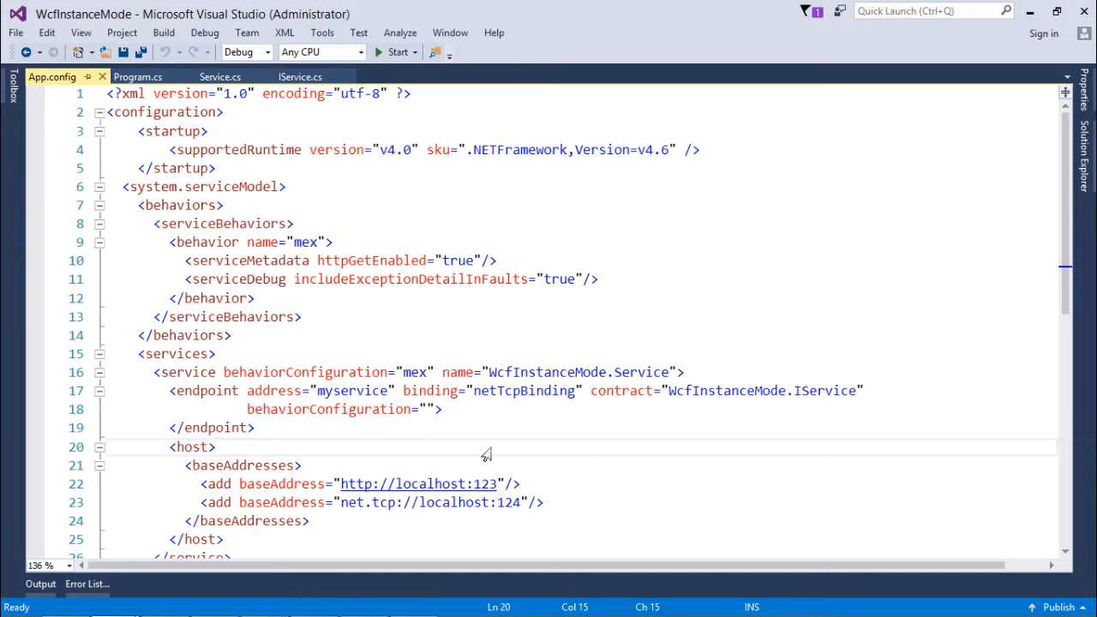
left_click(138, 76)
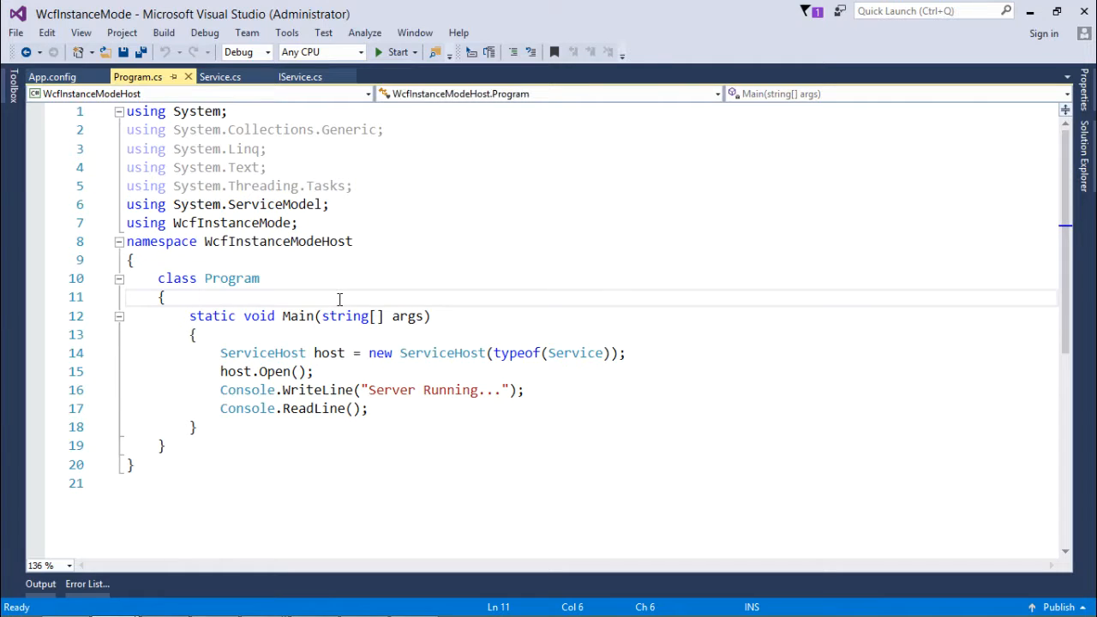
mouse_move(367, 364)
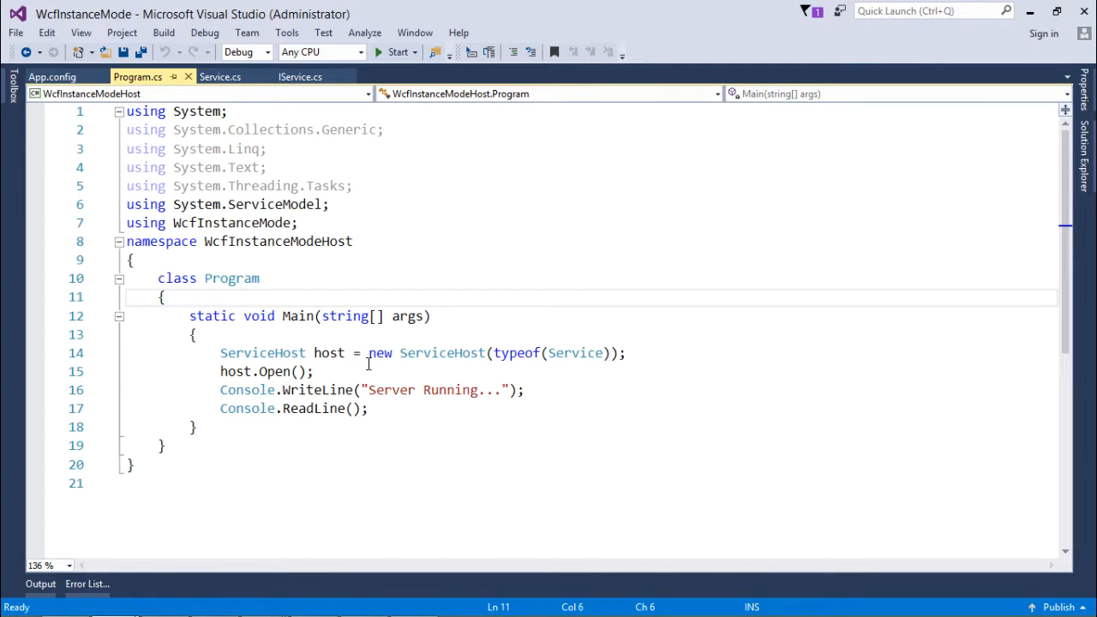
Start the WcfInstanceModeHost so its console prints 'Server Running...'.
left_click(398, 51)
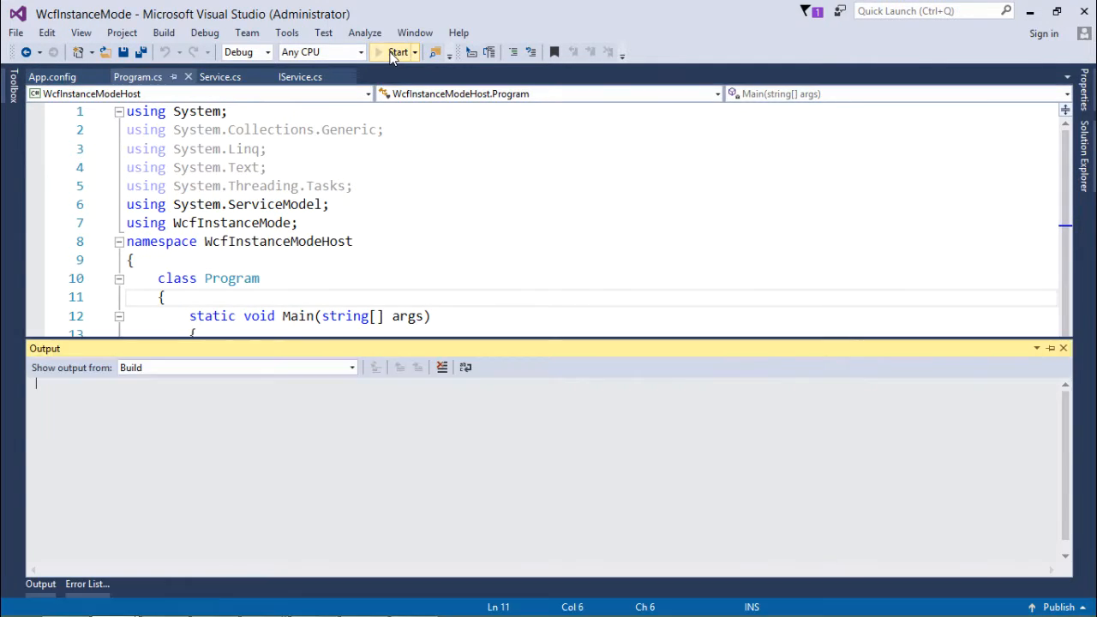
left_click(398, 52)
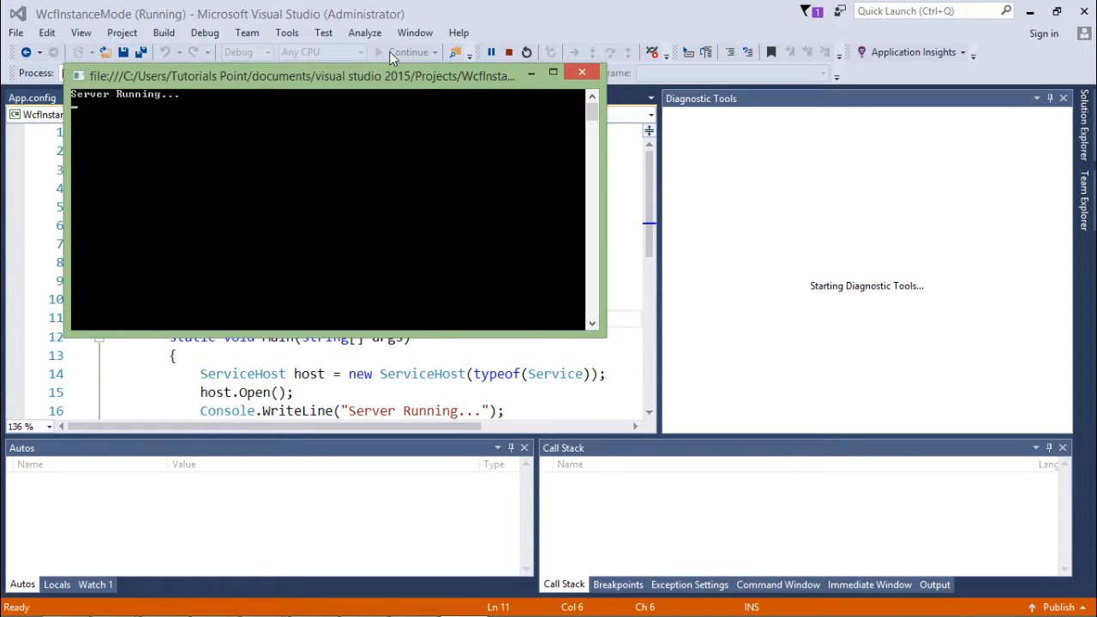
left_click(582, 72)
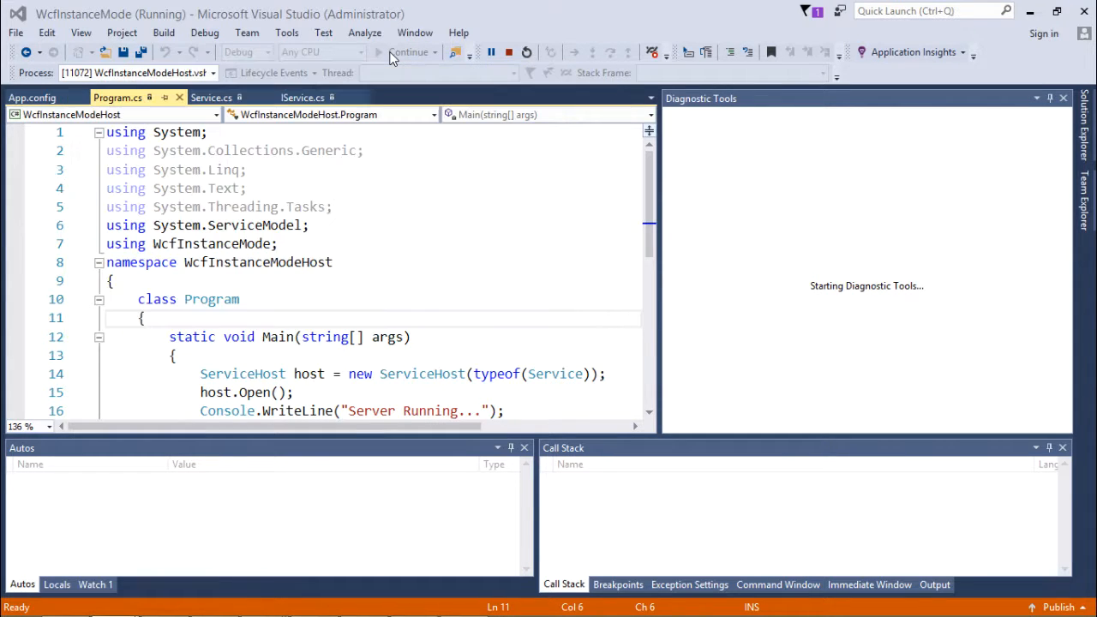
Show the client Form1 designer's Click Here button and its handler calling client.Counter().
left_click(394, 51)
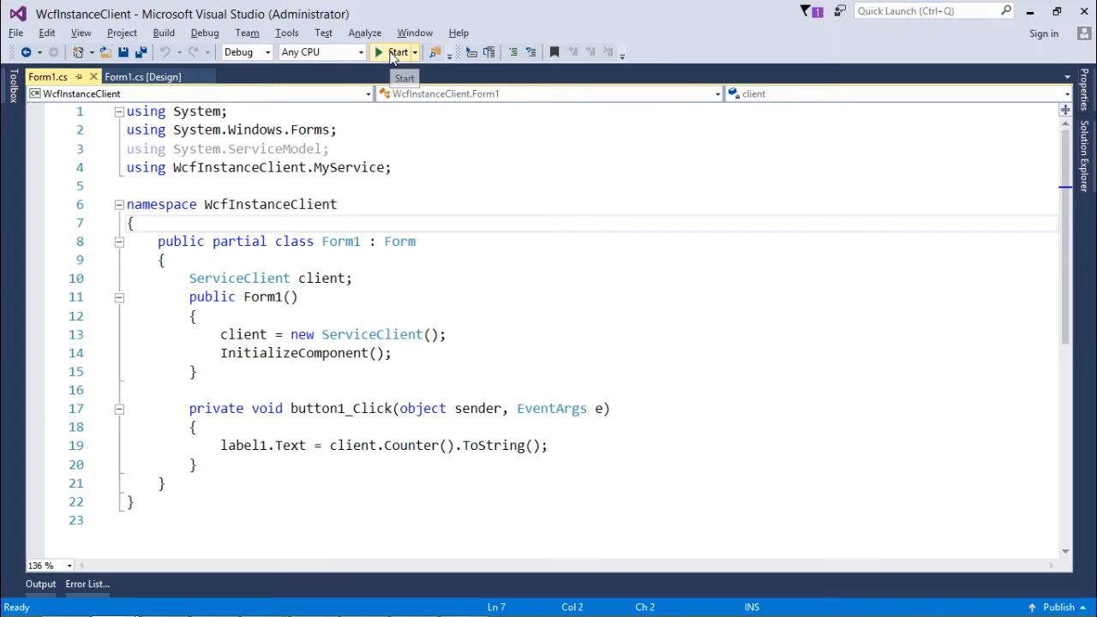
mouse_move(501, 229)
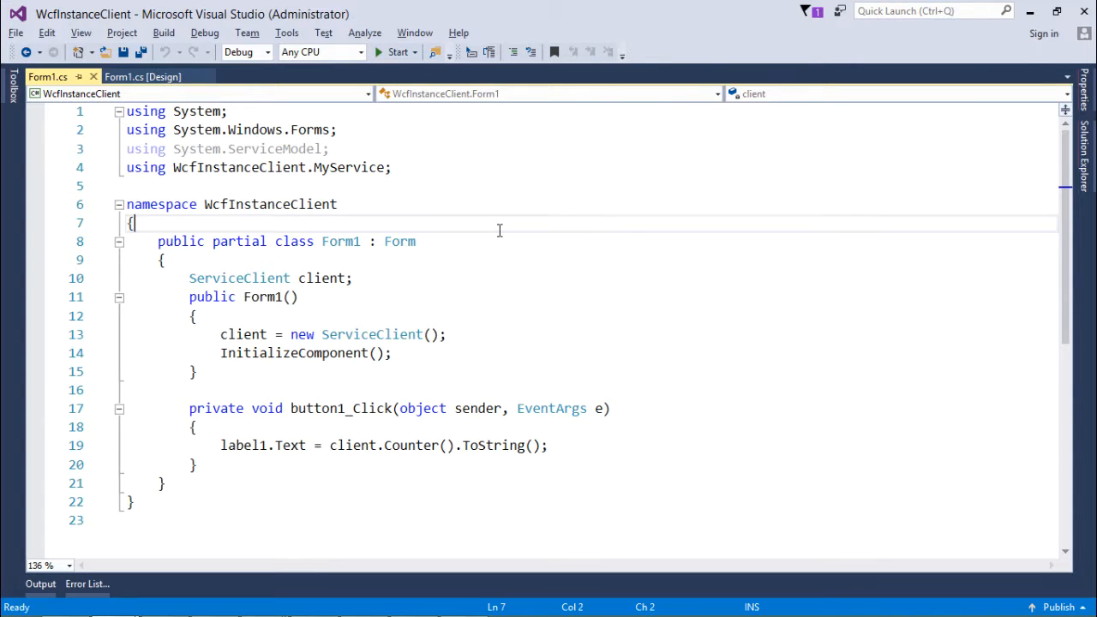
mouse_move(469, 226)
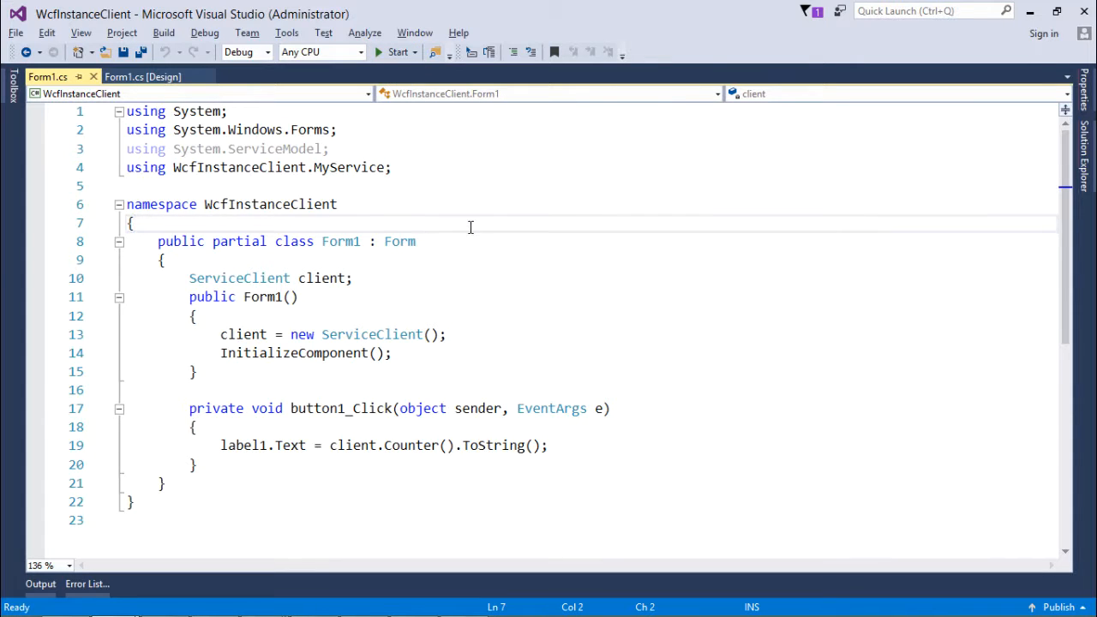
mouse_move(134, 77)
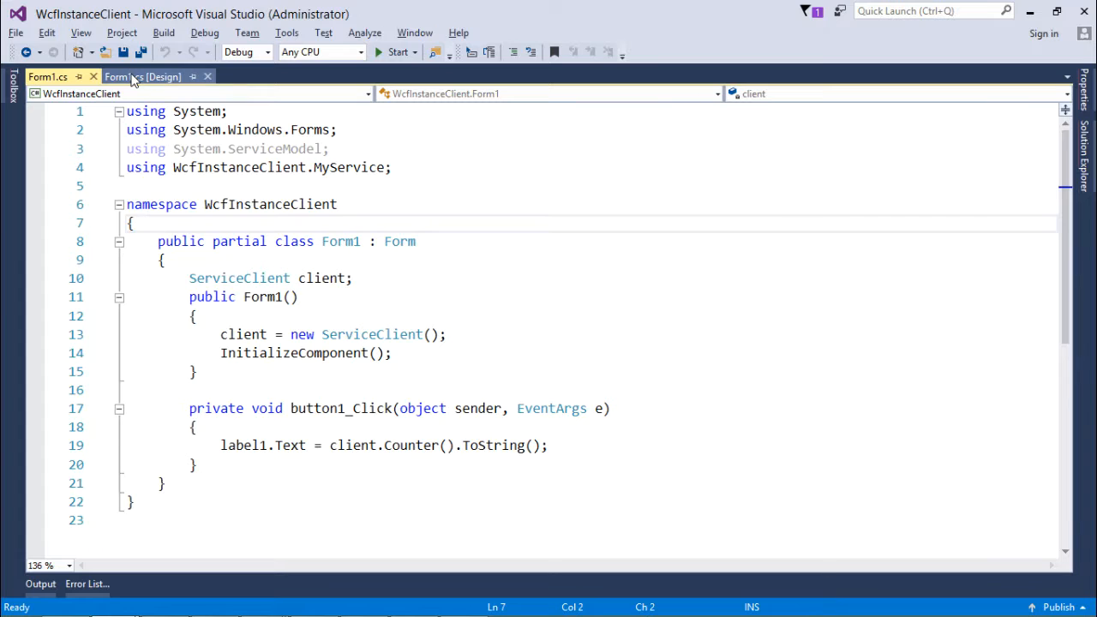
left_click(142, 76)
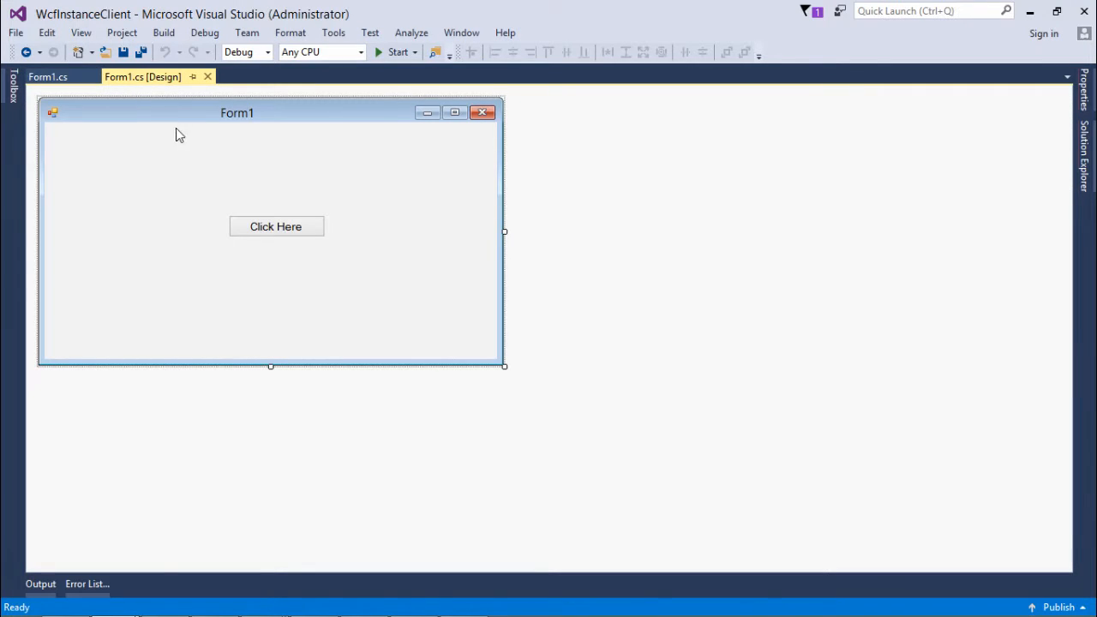
left_click(274, 227)
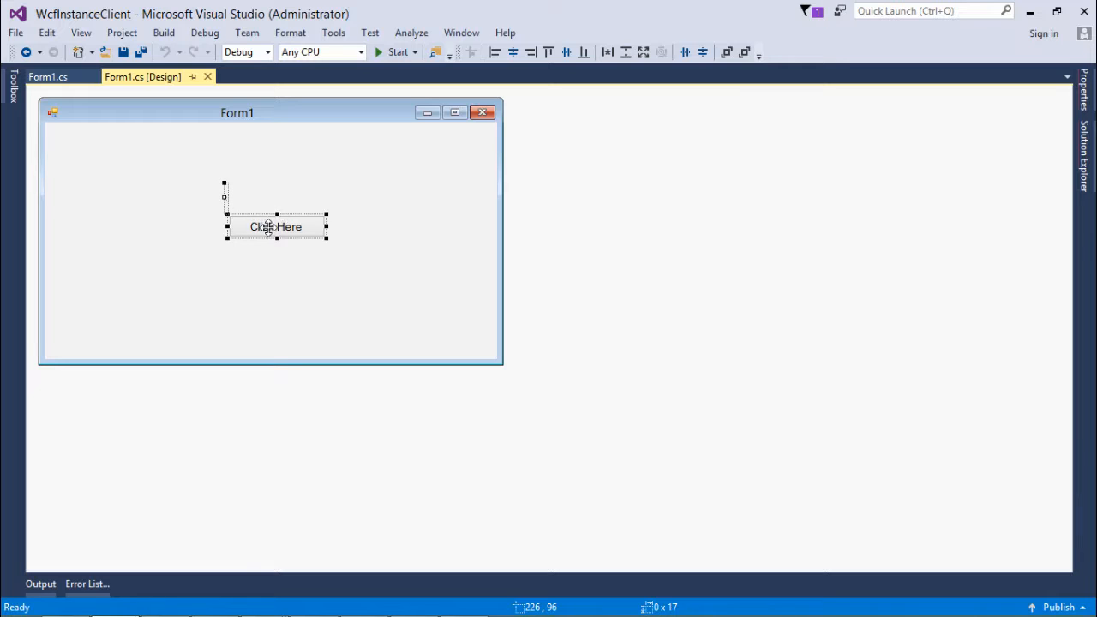
left_click(43, 76)
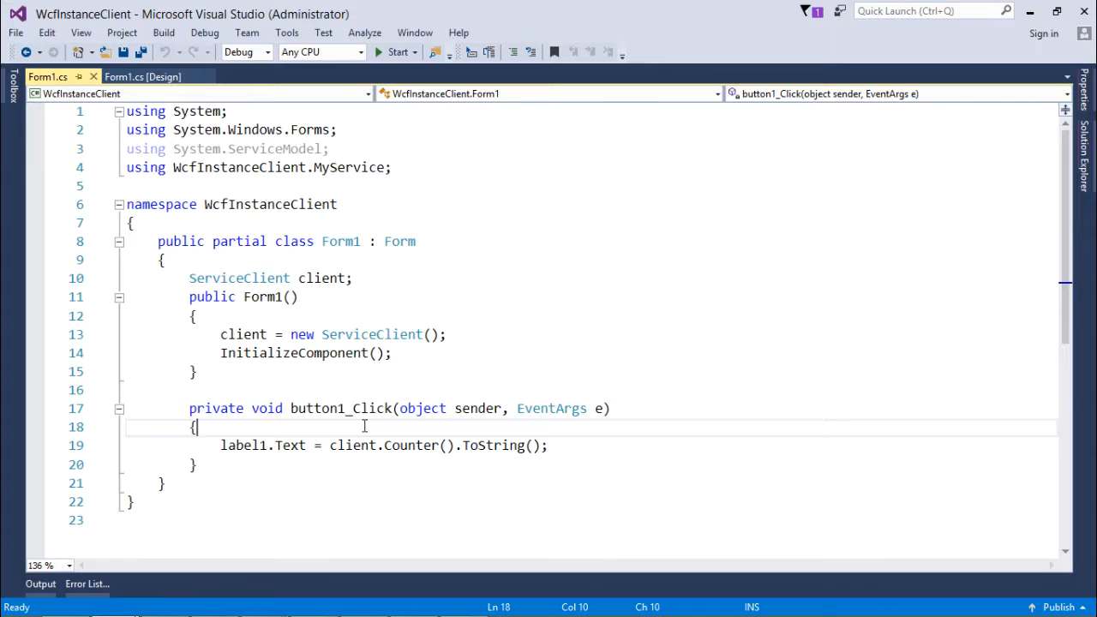
double_click(409, 446)
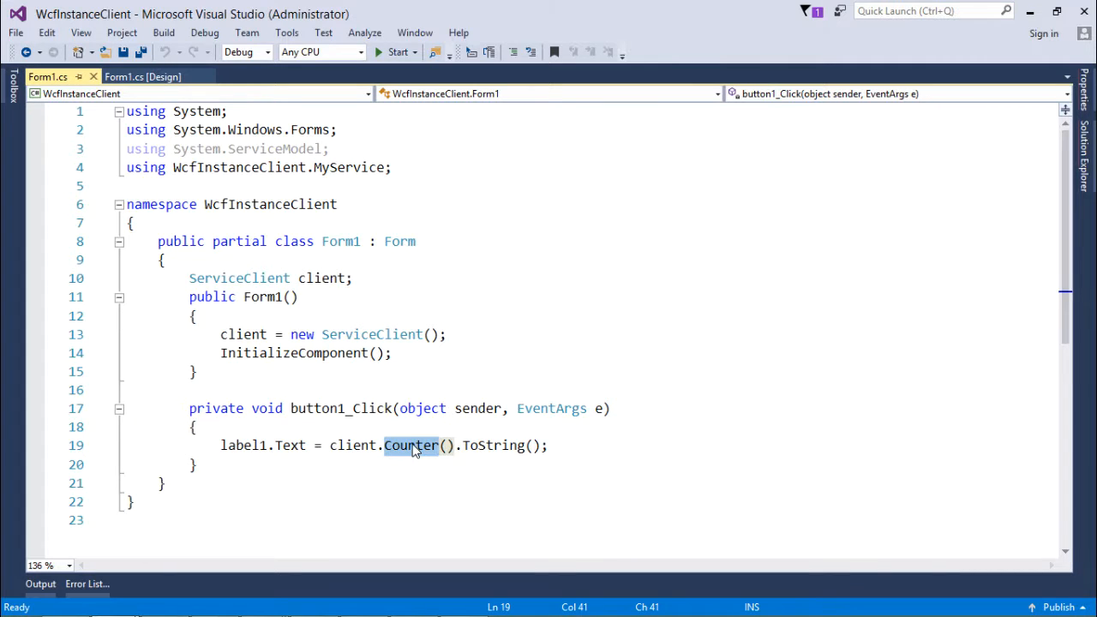
mouse_move(420, 199)
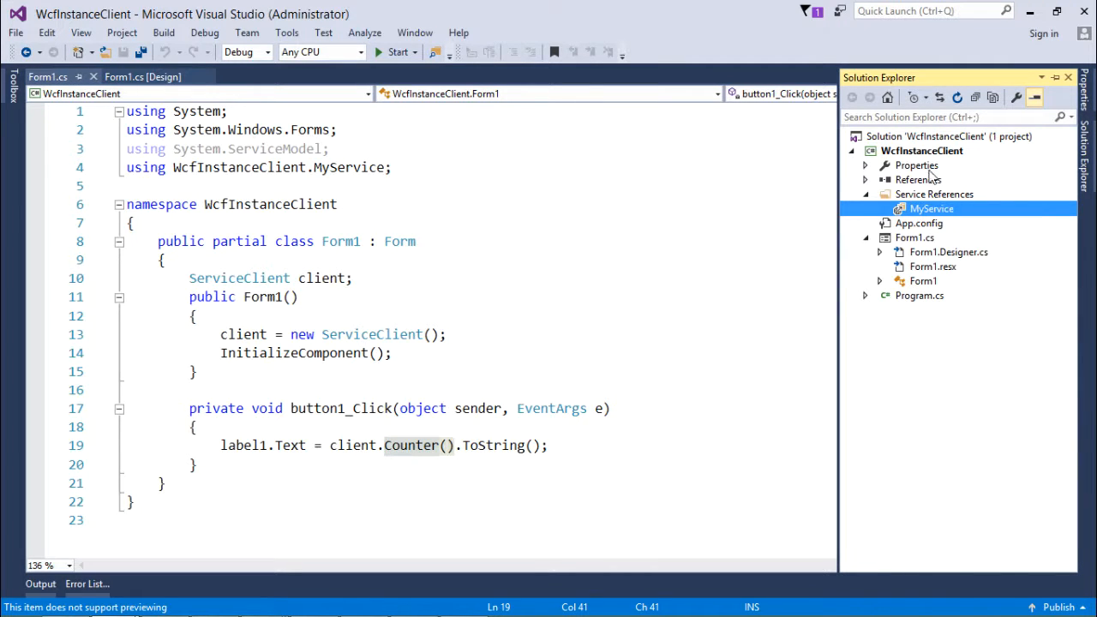
mouse_move(490, 159)
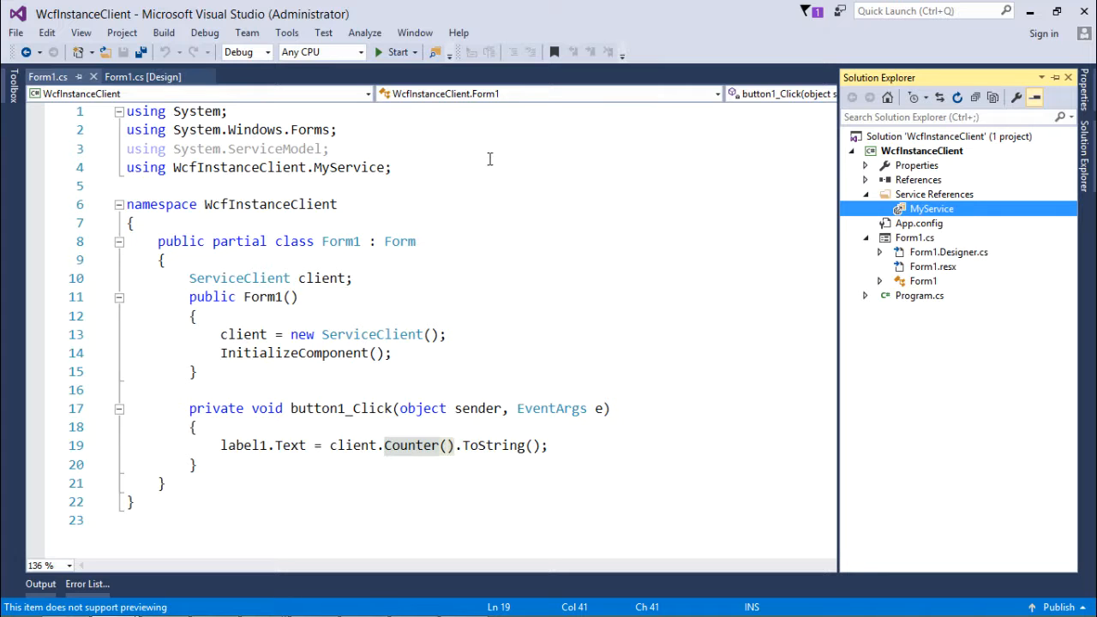
left_click(396, 51)
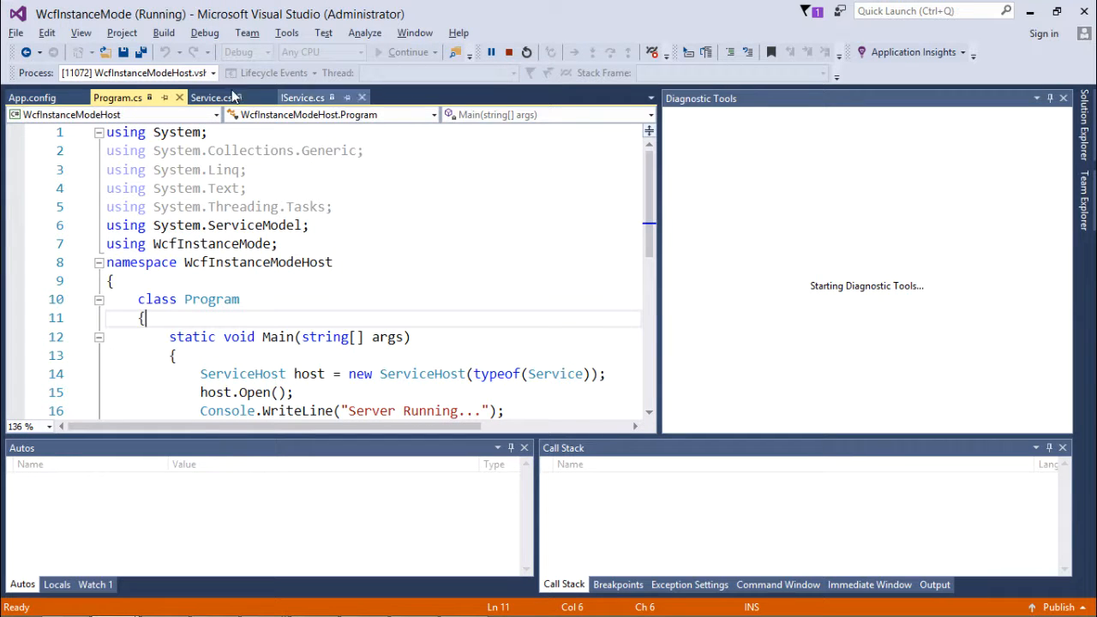
mouse_move(33, 96)
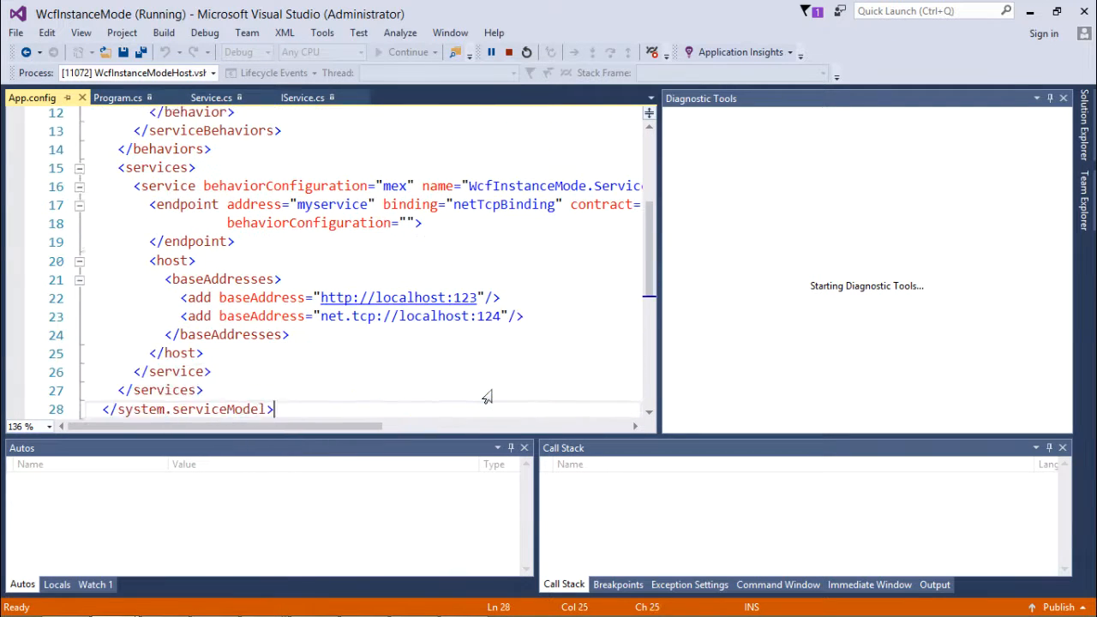
scroll("down", 3)
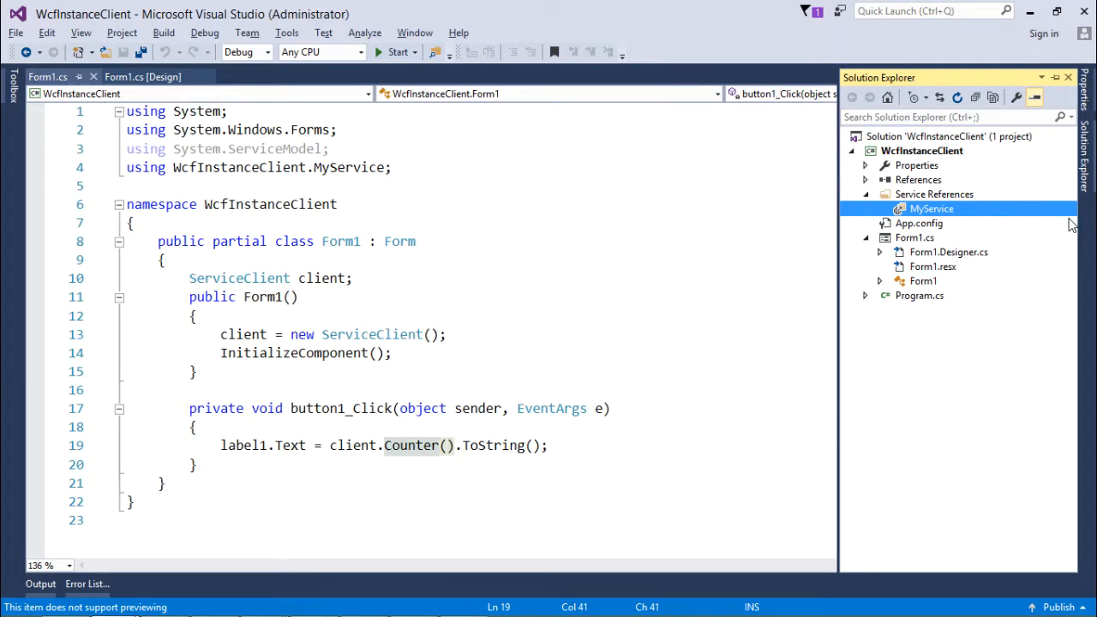
right_click(919, 180)
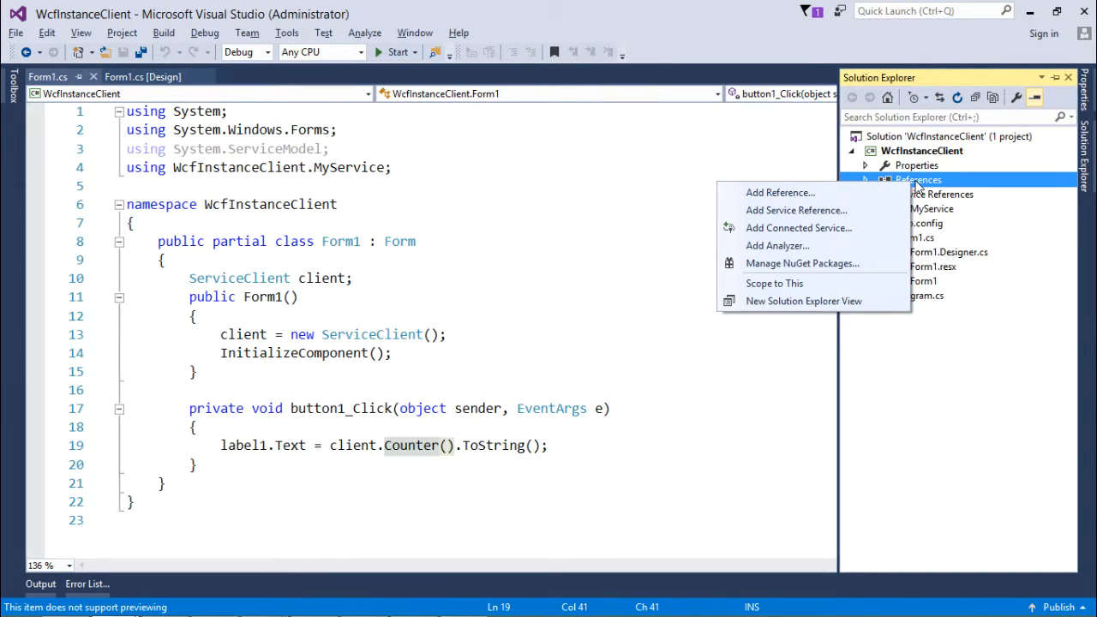
left_click(795, 209)
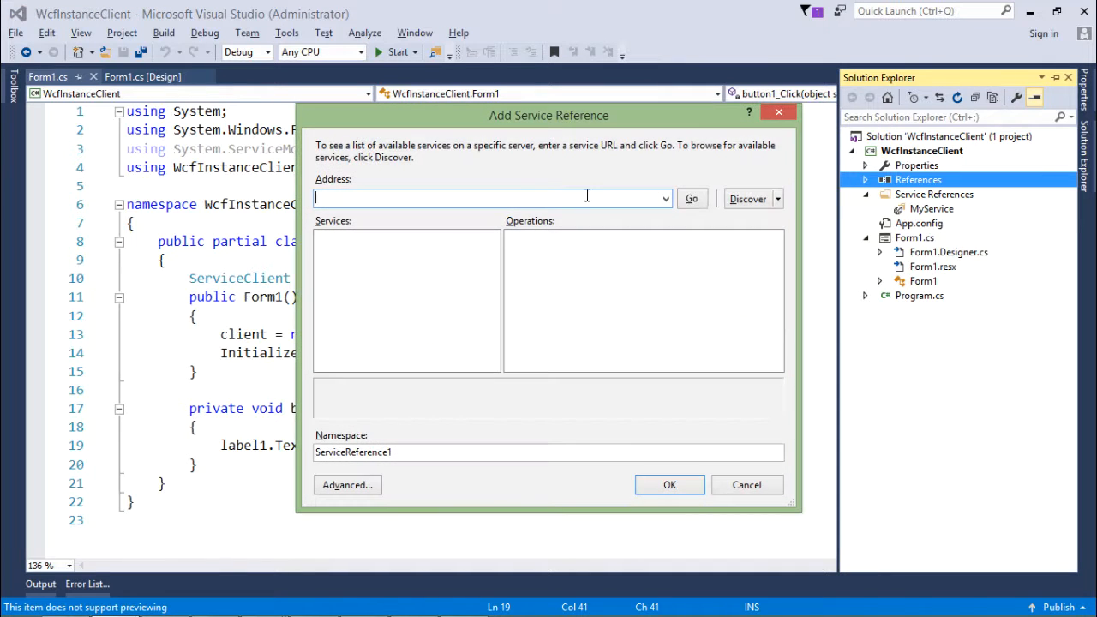
type("http://localhost:123")
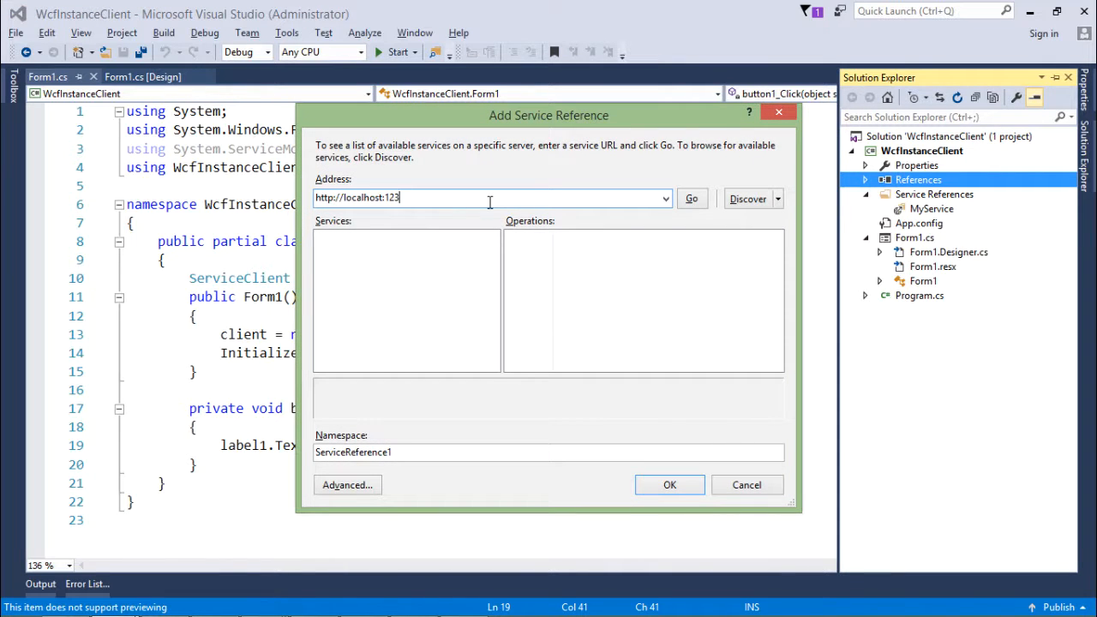
left_click(692, 199)
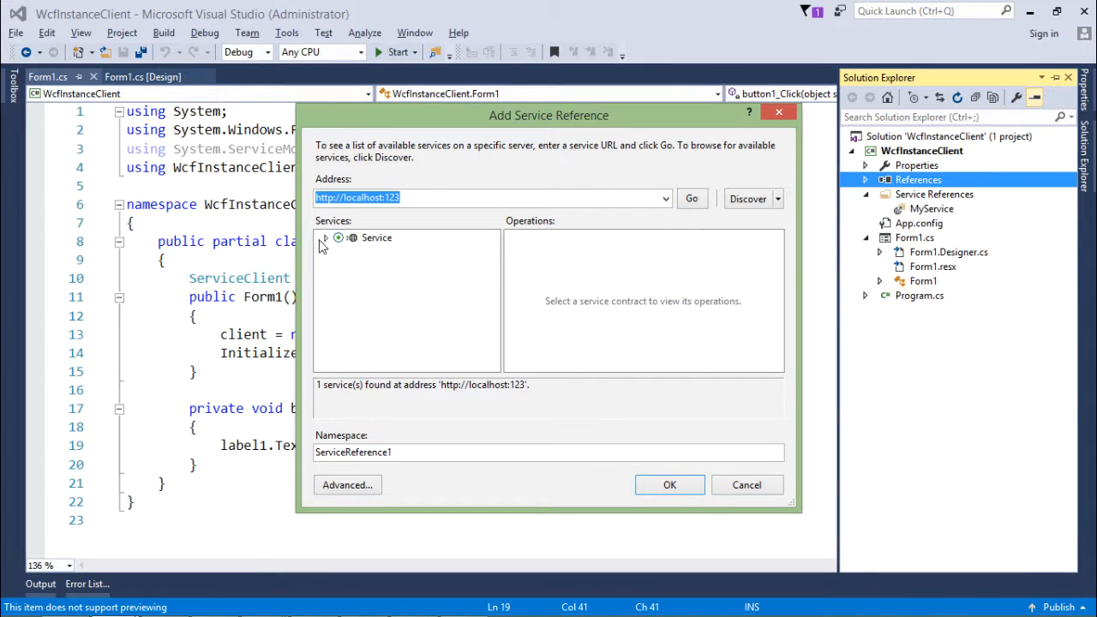
left_click(326, 237)
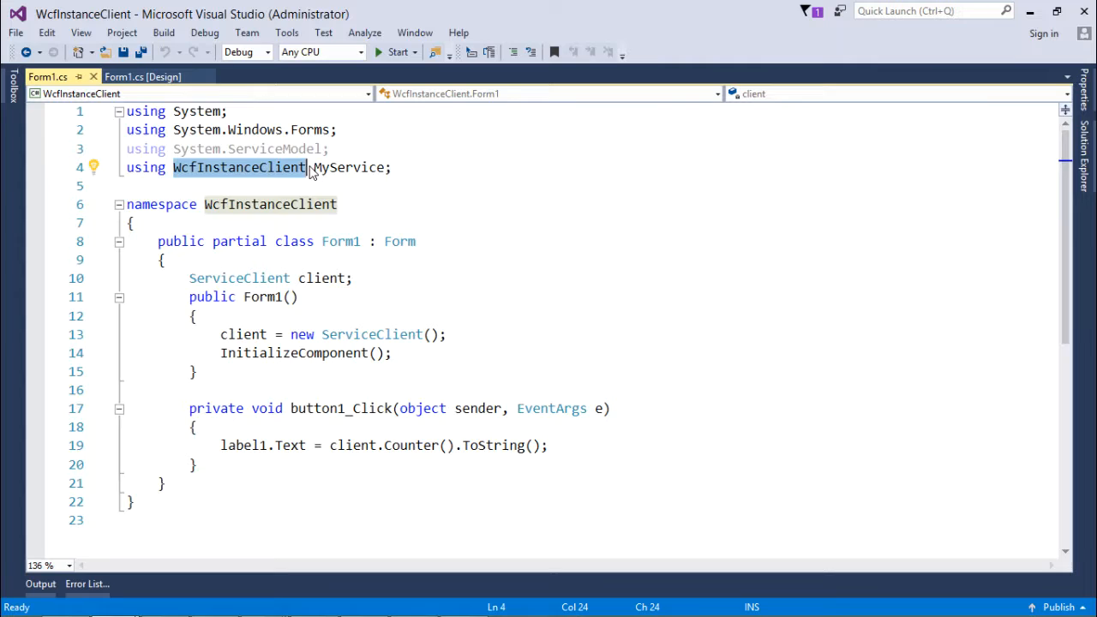
mouse_move(463, 329)
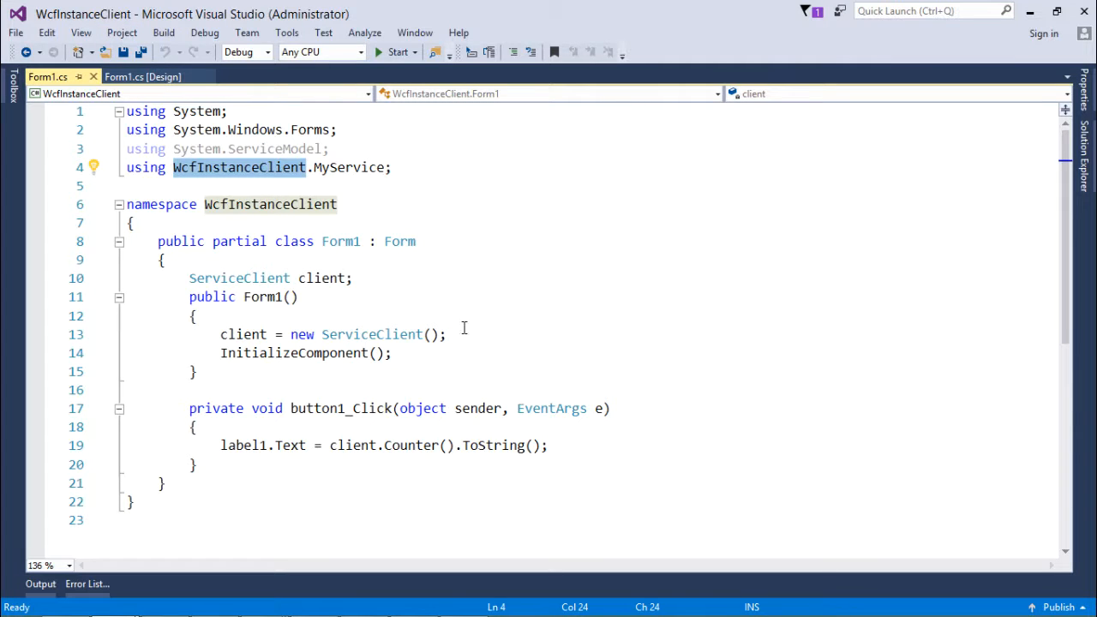
left_click(367, 168)
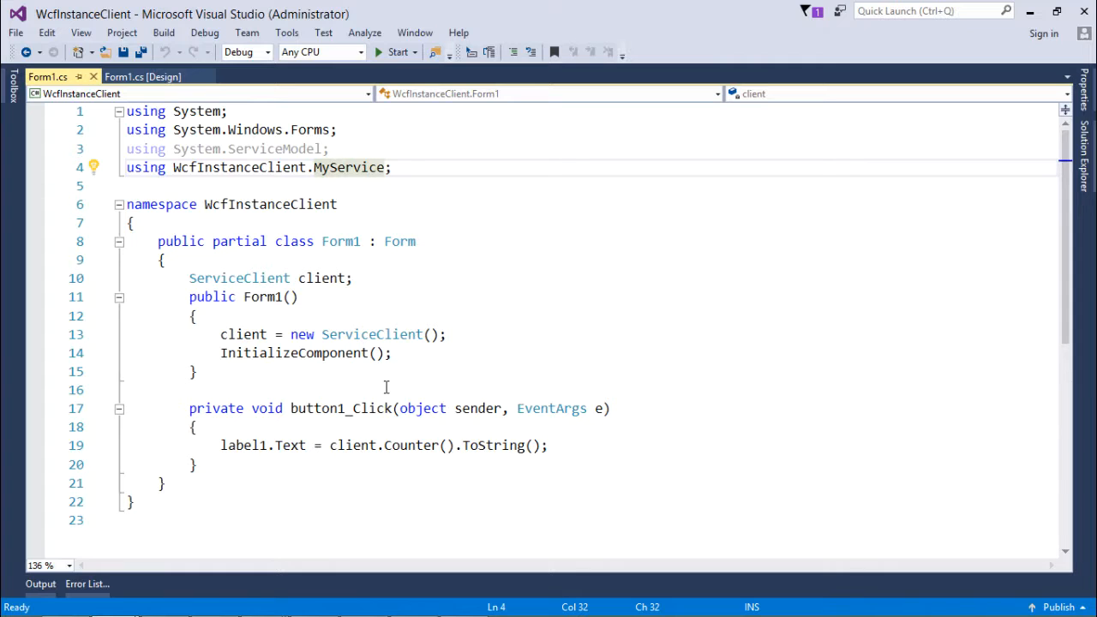
mouse_move(332, 223)
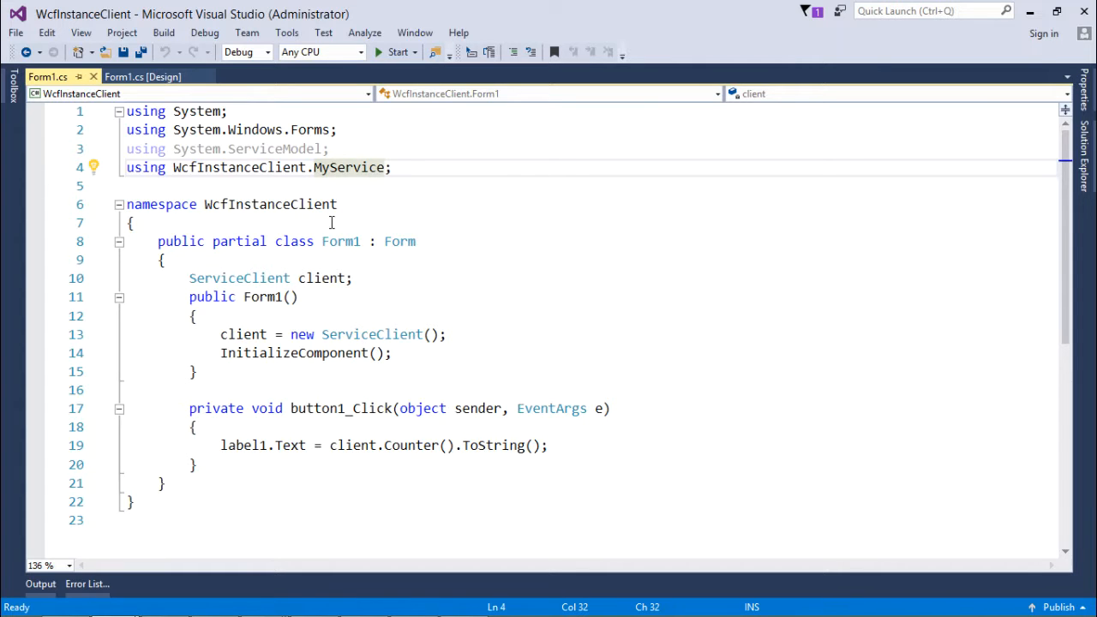
left_click(254, 278)
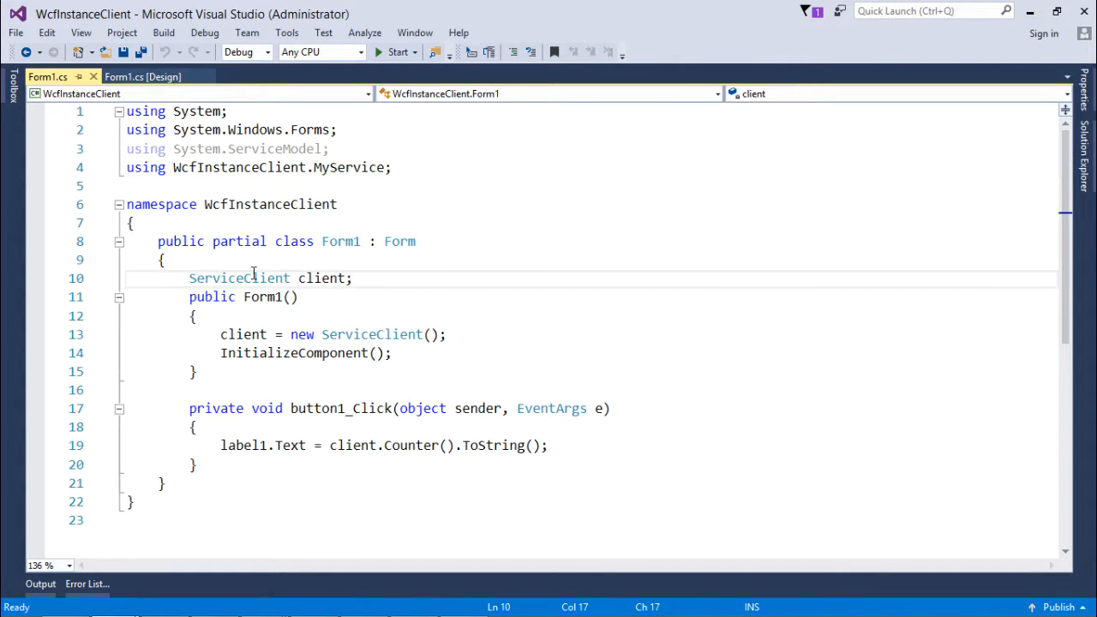
double_click(240, 277)
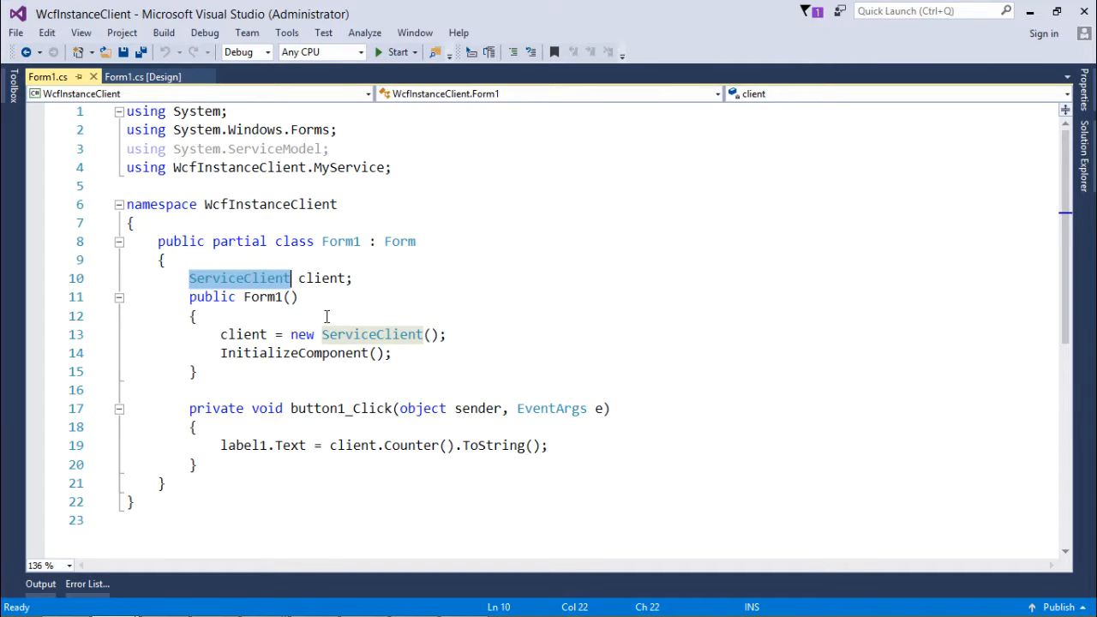
left_click(322, 278)
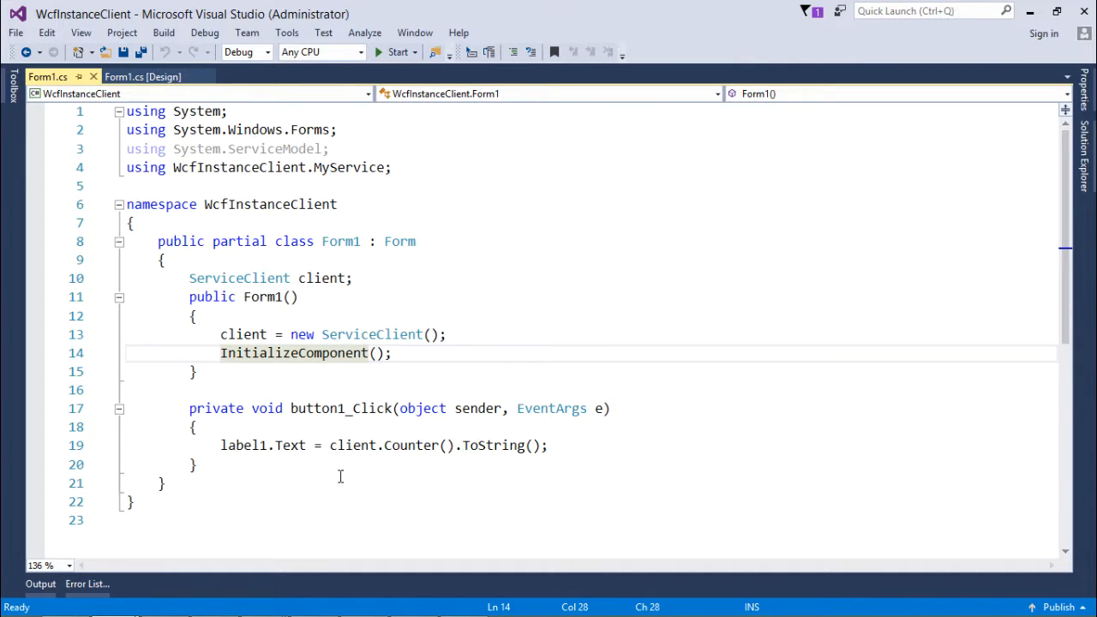
left_click(408, 446)
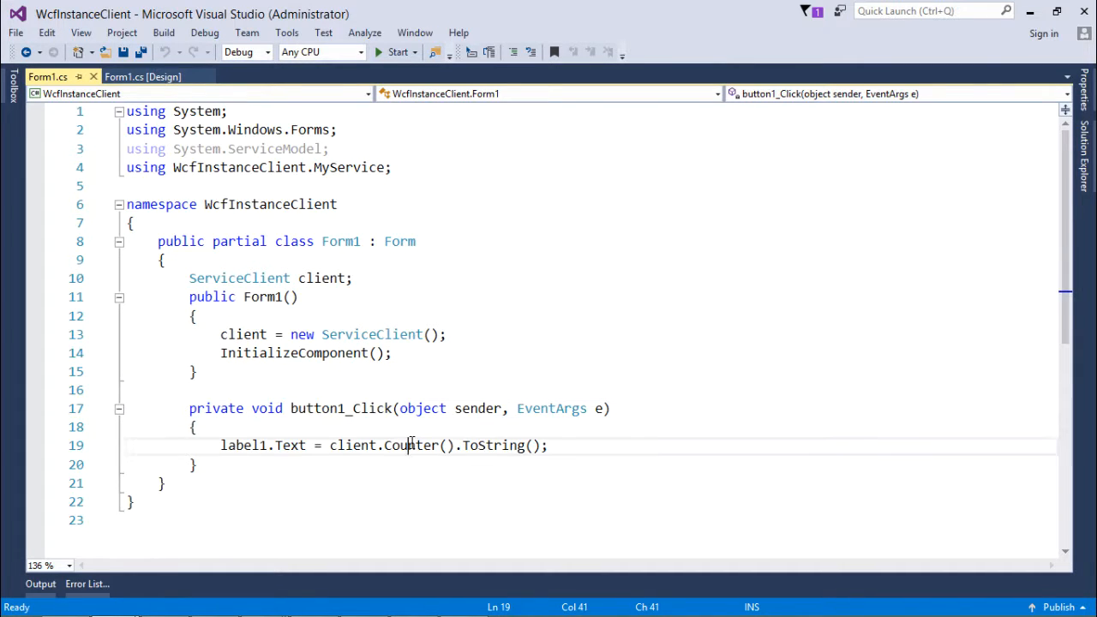
double_click(411, 446)
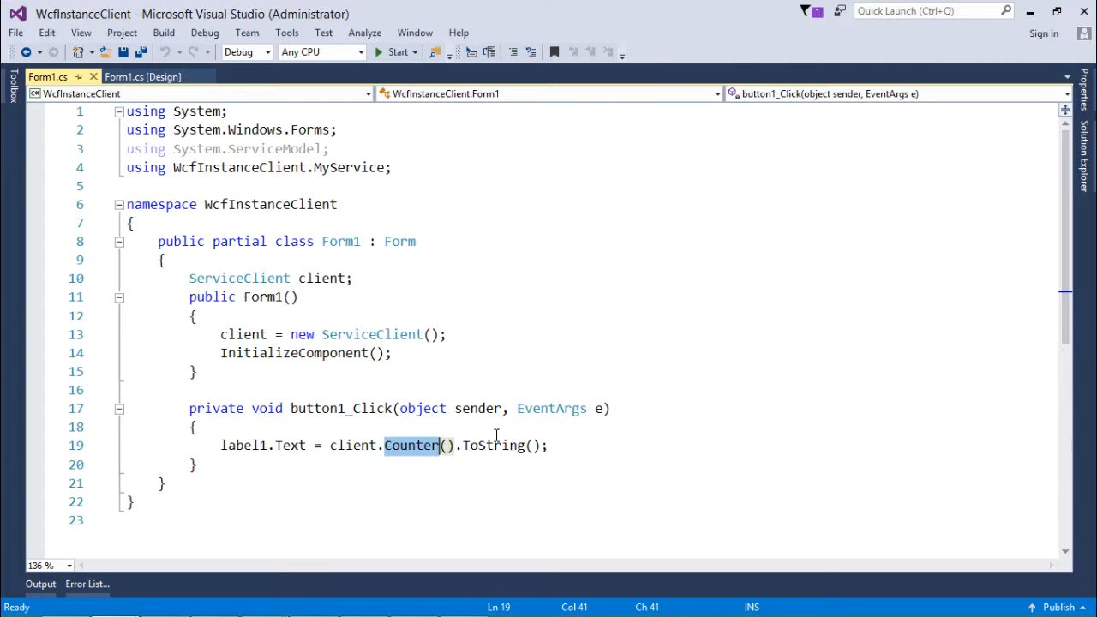
double_click(491, 445)
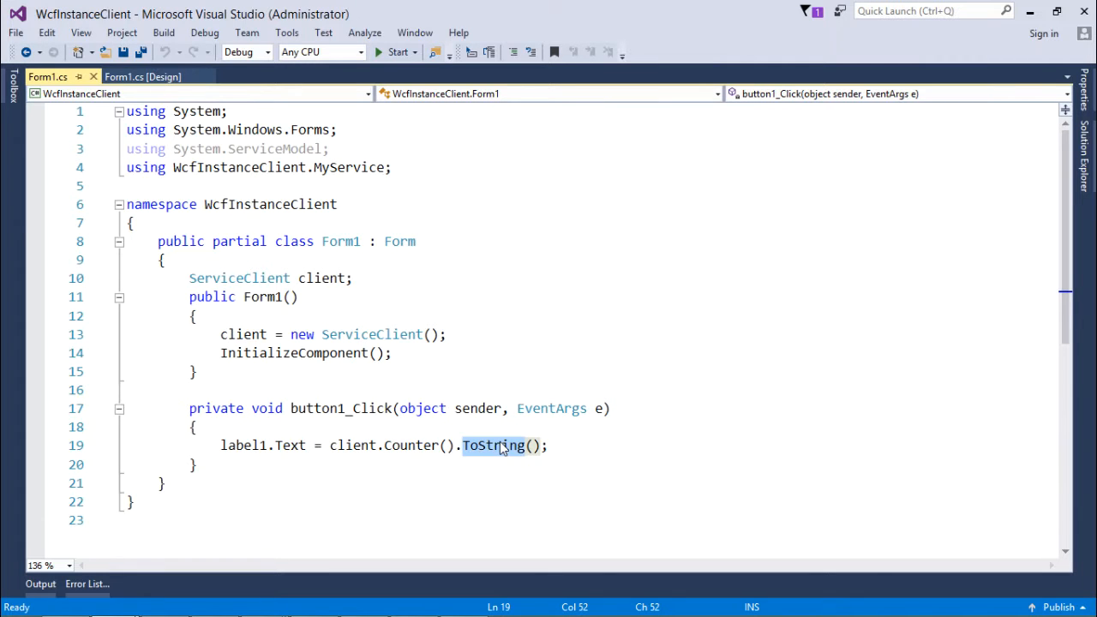
double_click(243, 445)
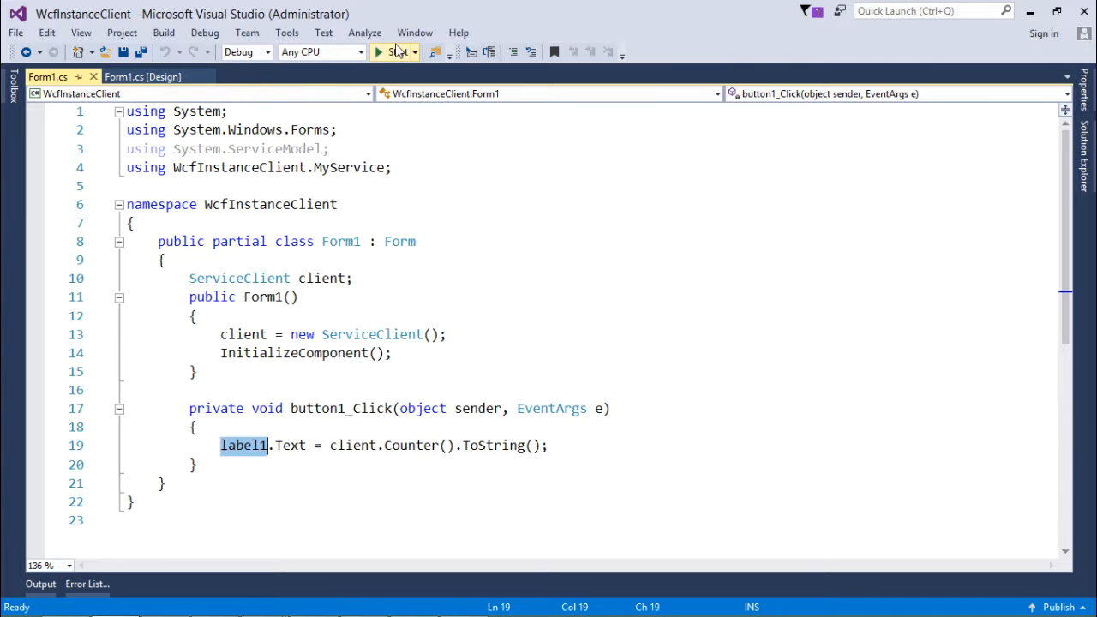
Run the WcfInstanceClient and click its button twice, showing counter value 1 each time.
left_click(381, 51)
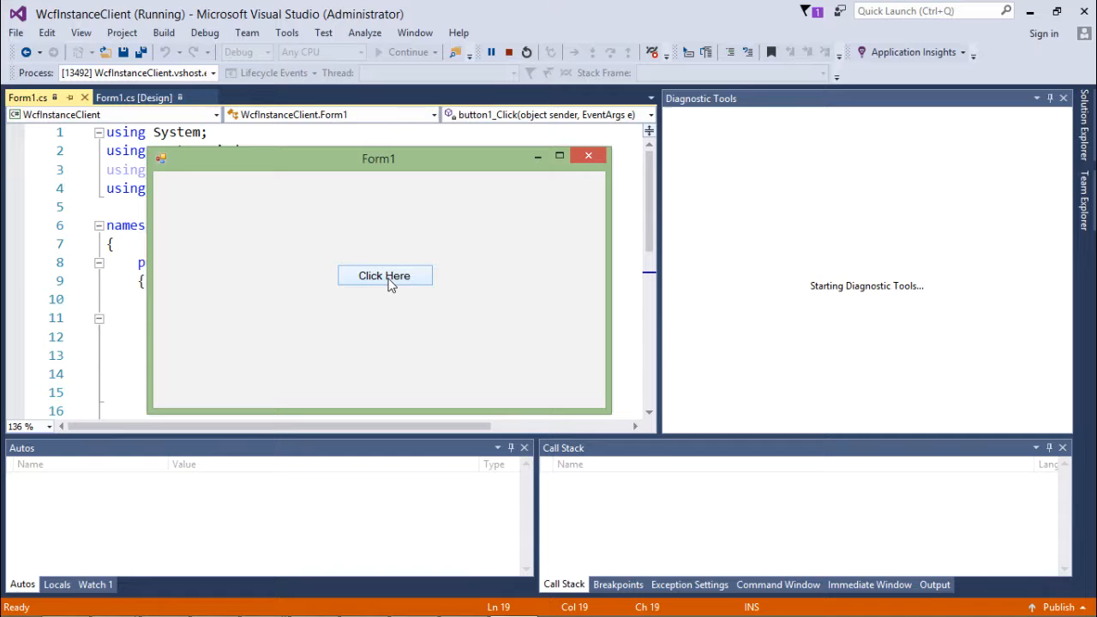
left_click(384, 274)
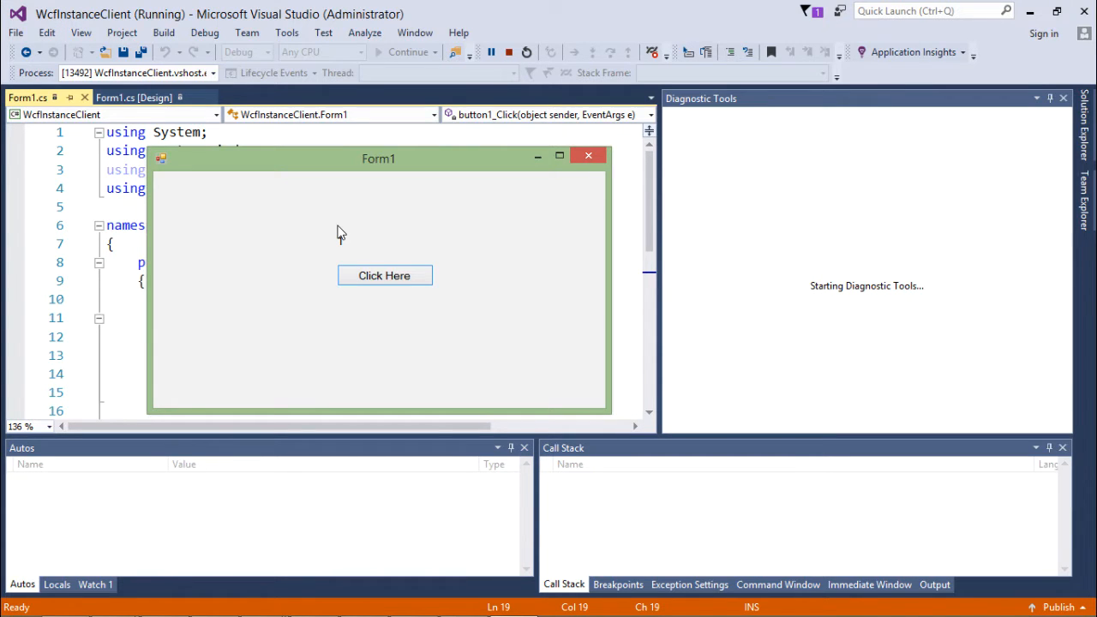
left_click(384, 274)
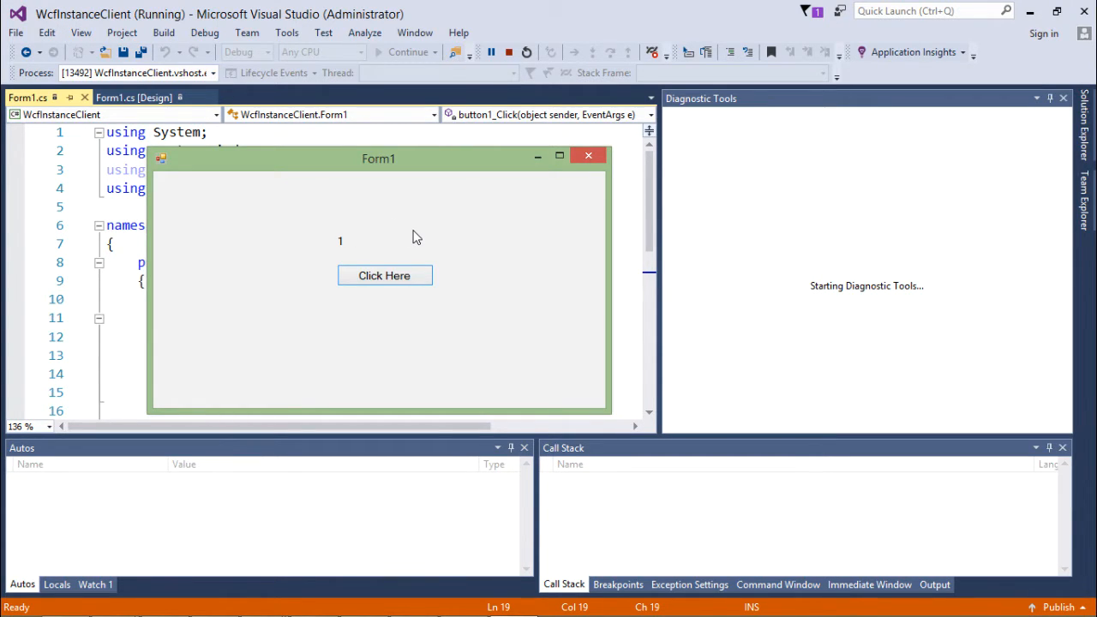